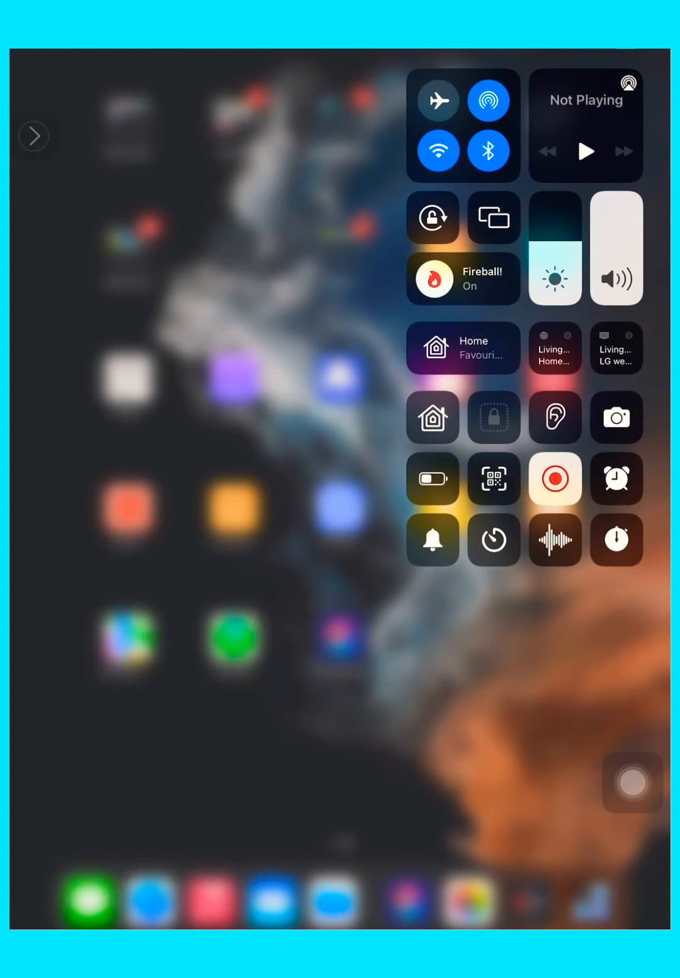
# - Toggle Low Power Mode on, off and on again, then dismiss Control Center
pyautogui.click(432, 479)
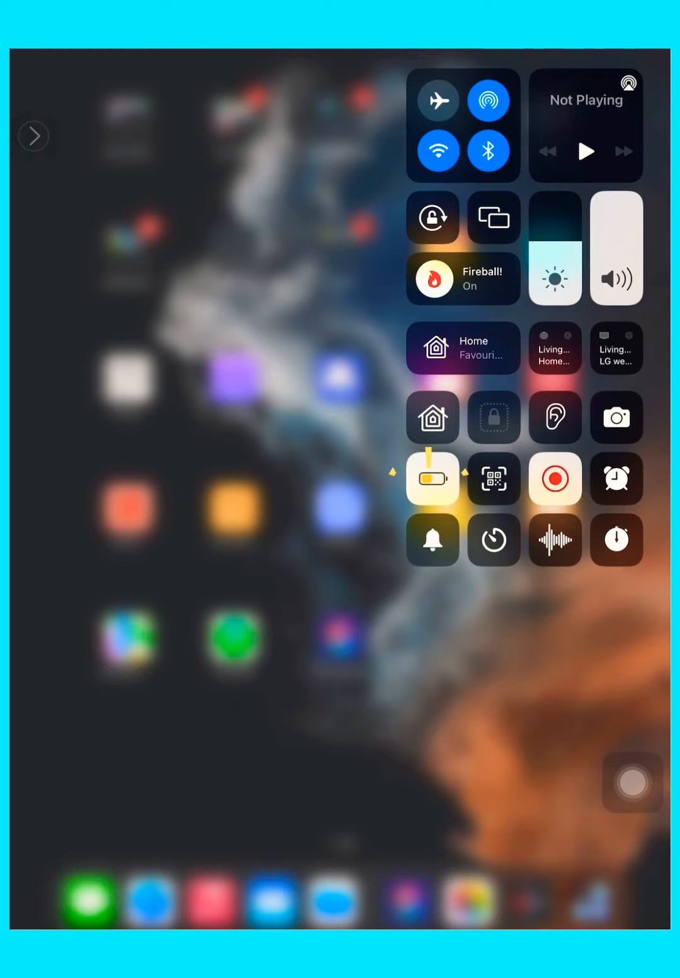
pyautogui.click(432, 478)
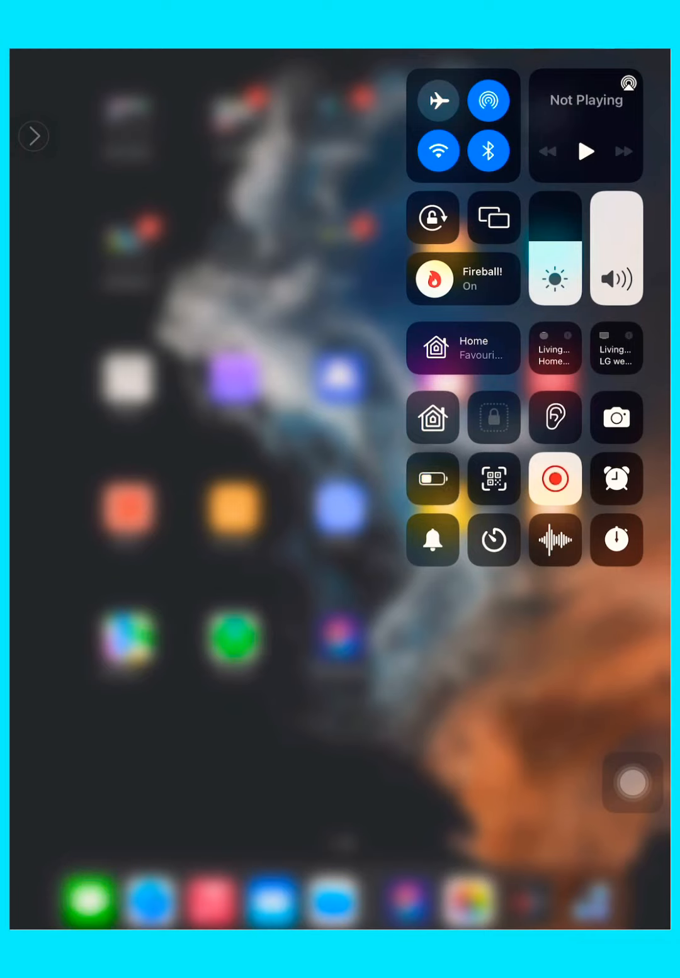
pyautogui.click(433, 478)
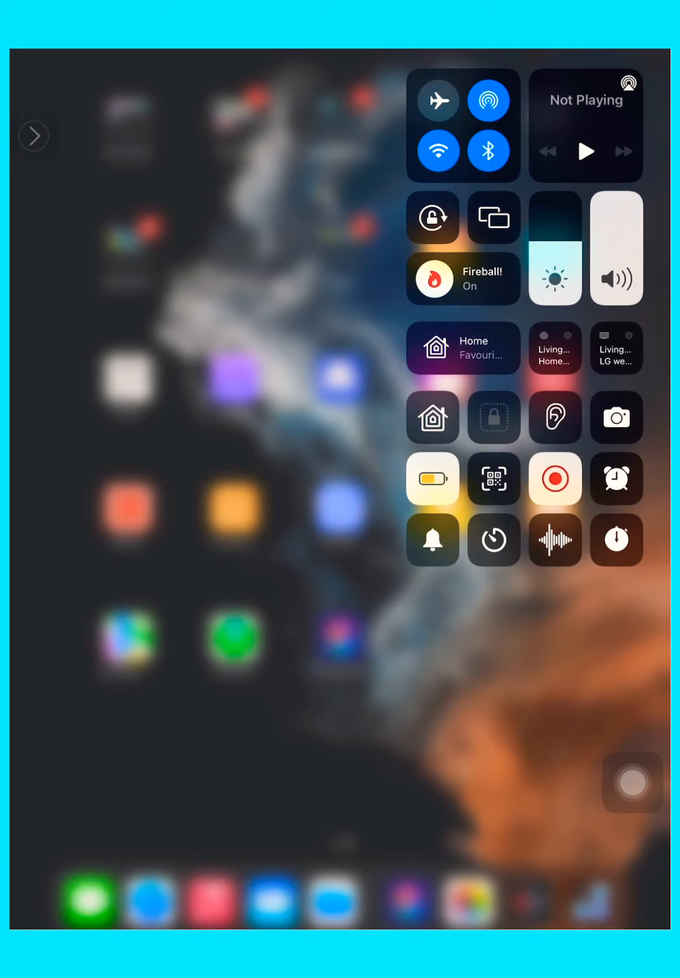
pyautogui.click(433, 478)
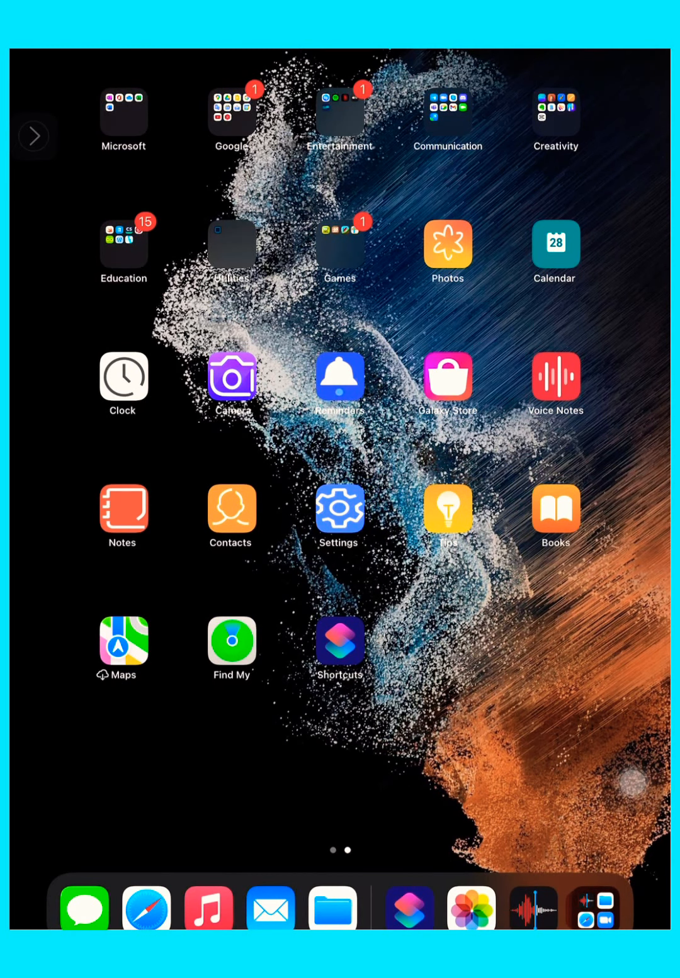
# - Play New Recording 3 in Voice Memos and bring up its sharing options
pyautogui.click(555, 382)
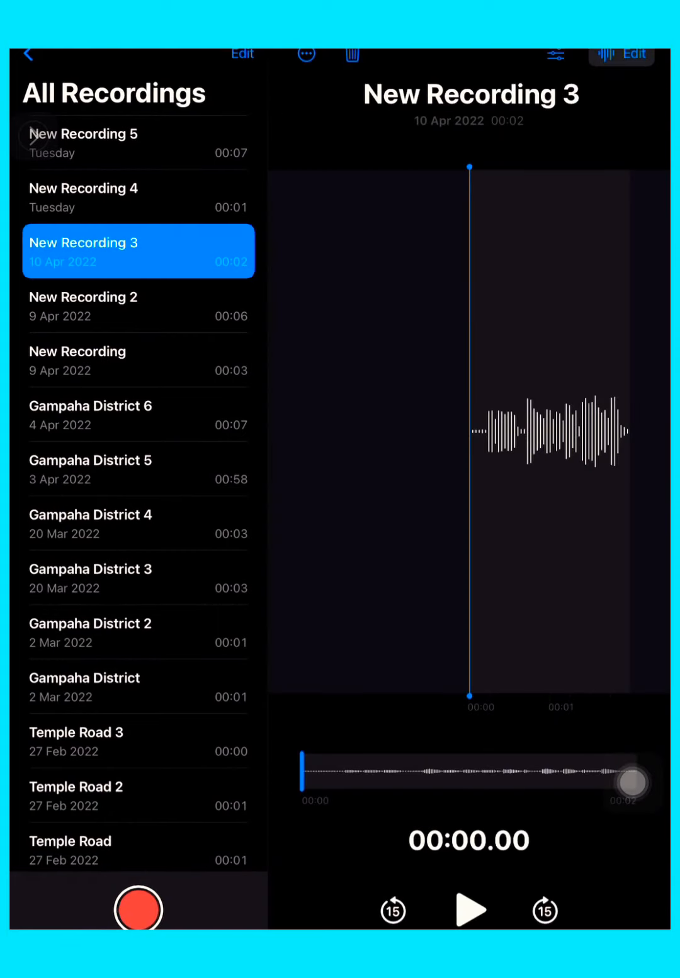
pyautogui.click(468, 909)
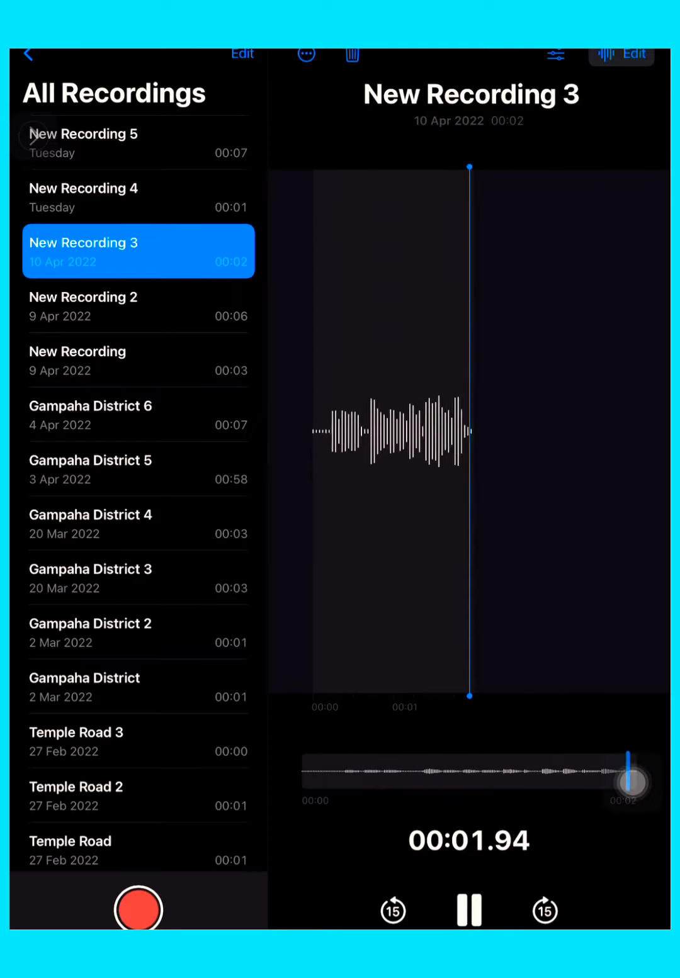
pyautogui.click(469, 909)
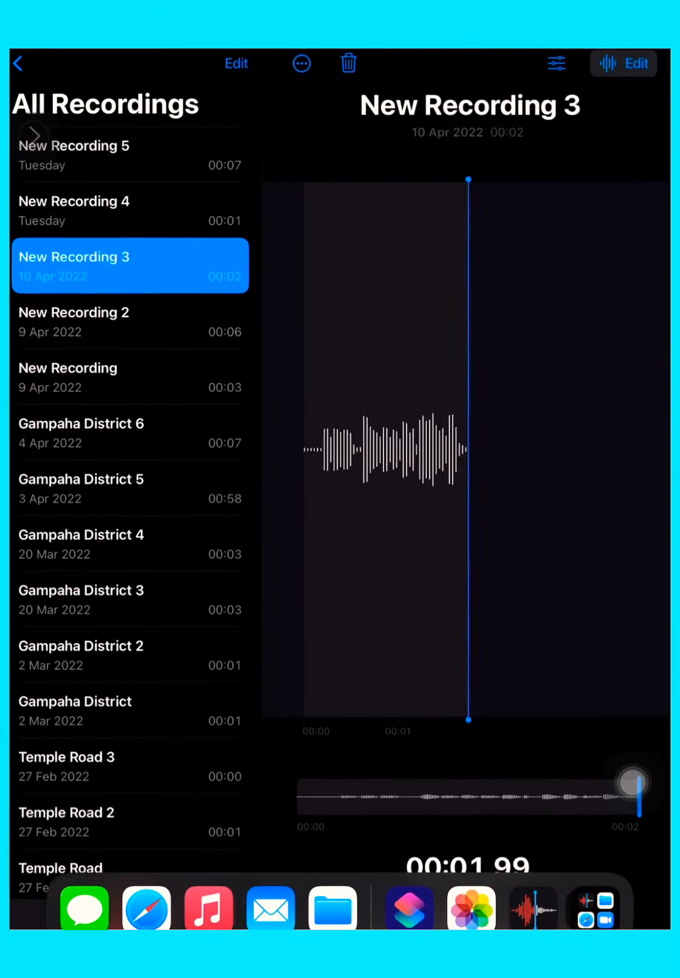
pyautogui.click(301, 63)
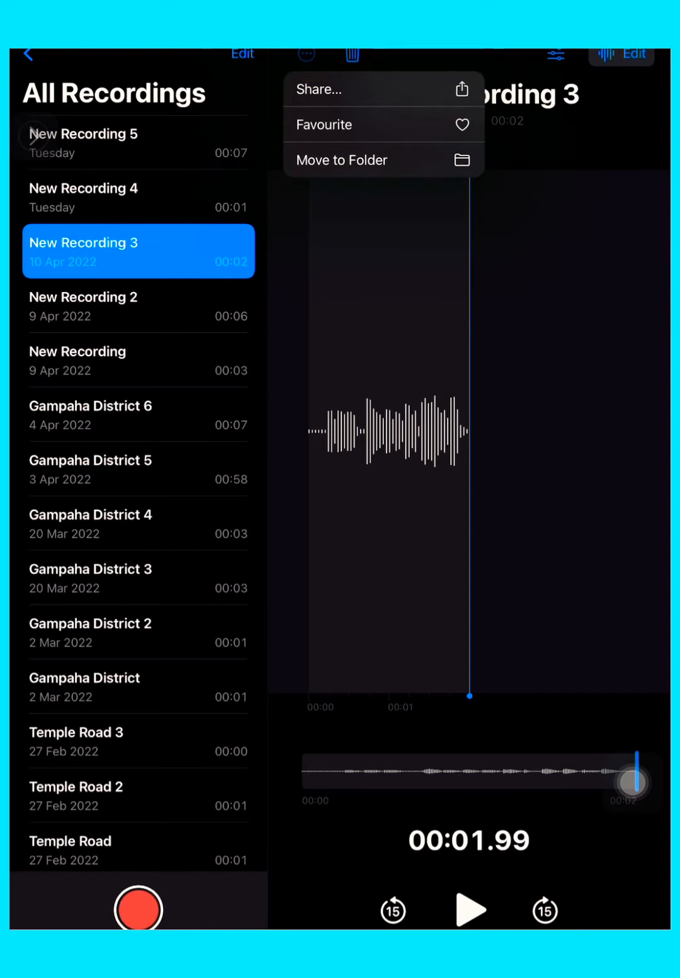
pyautogui.click(318, 88)
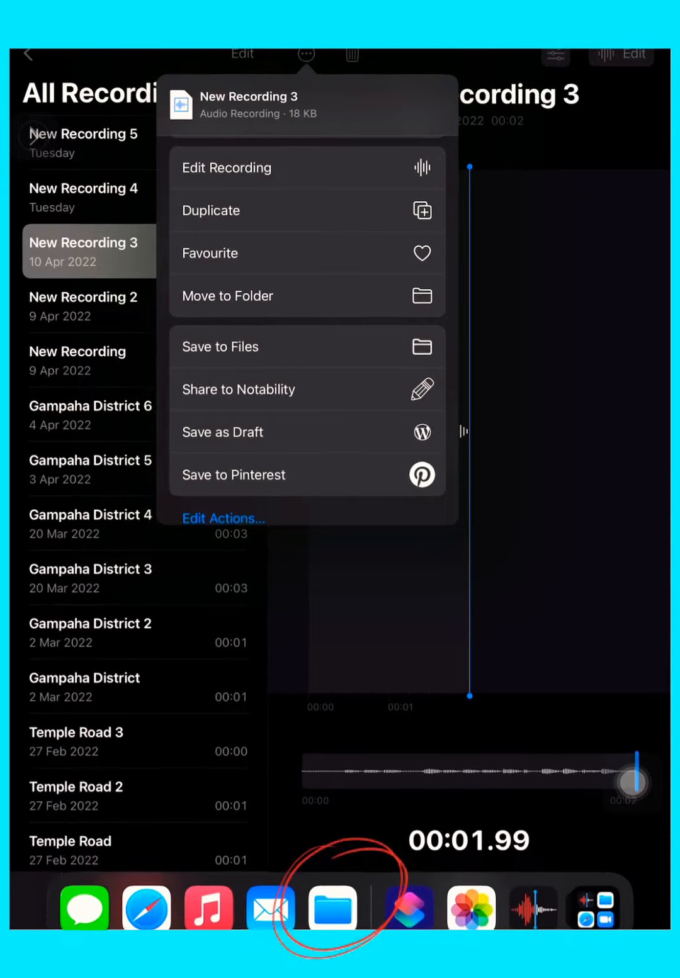
# - Switch to the Files app and close the preview to show the Home folder
pyautogui.click(226, 167)
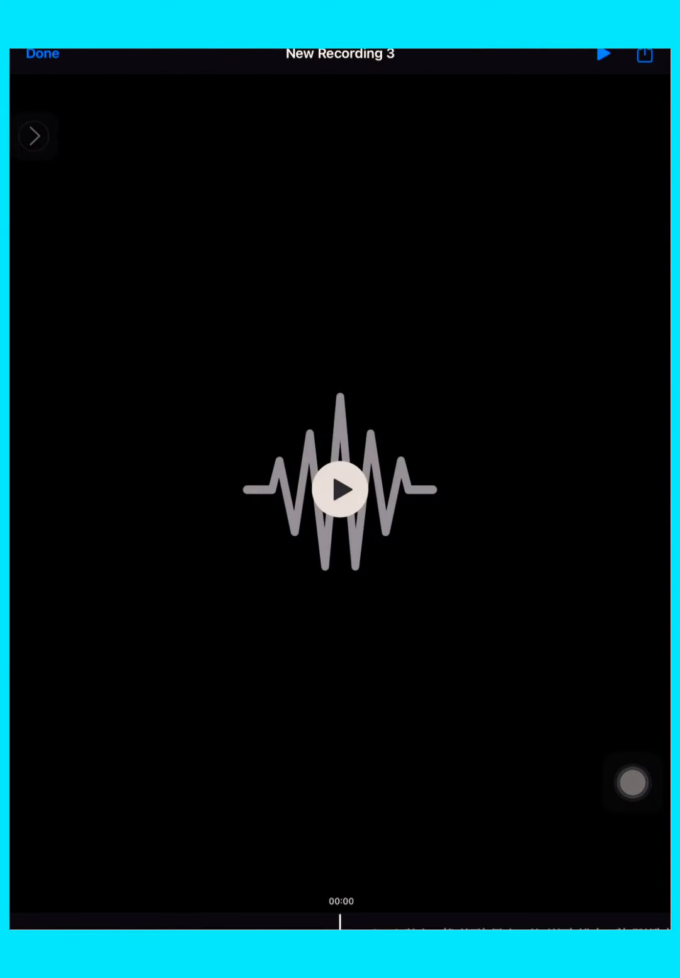
pyautogui.click(43, 53)
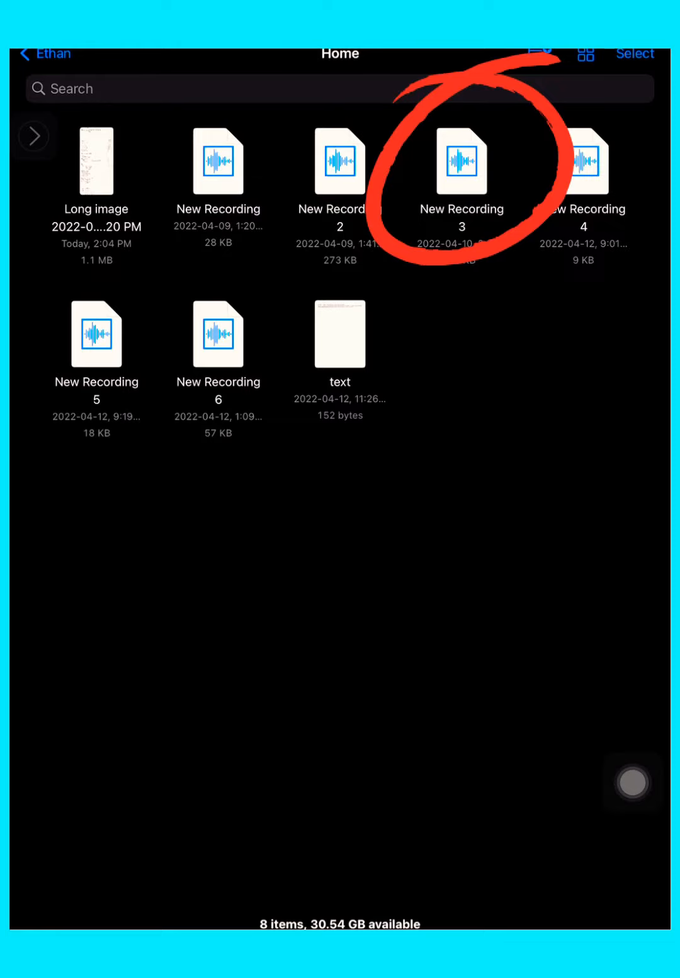
# - Quick Look and play New Recording 3, 4 and 5 from the Home folder
pyautogui.click(461, 161)
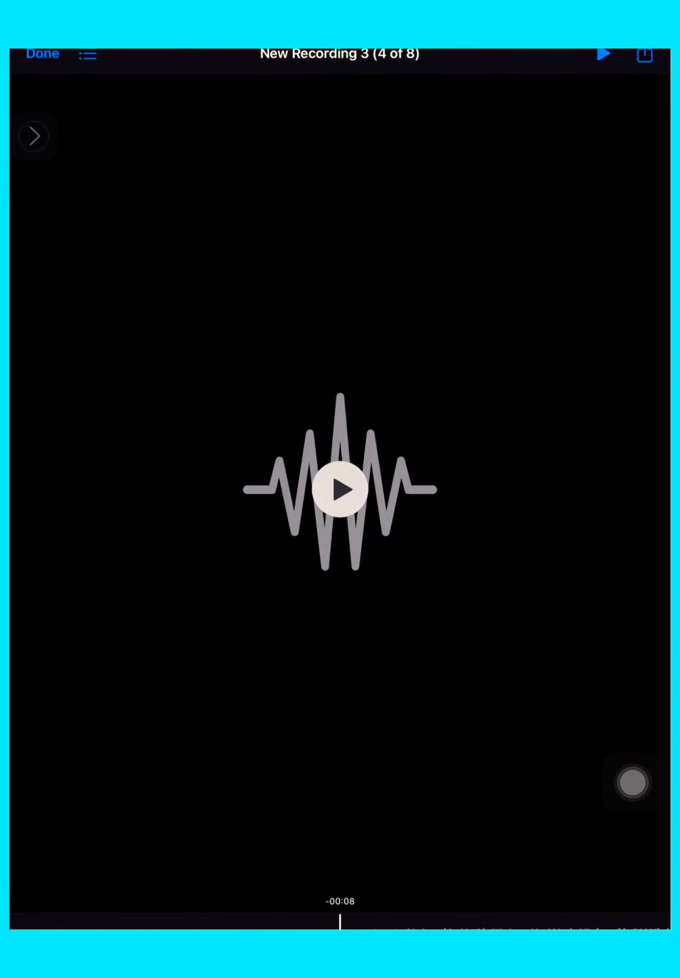
pyautogui.click(340, 491)
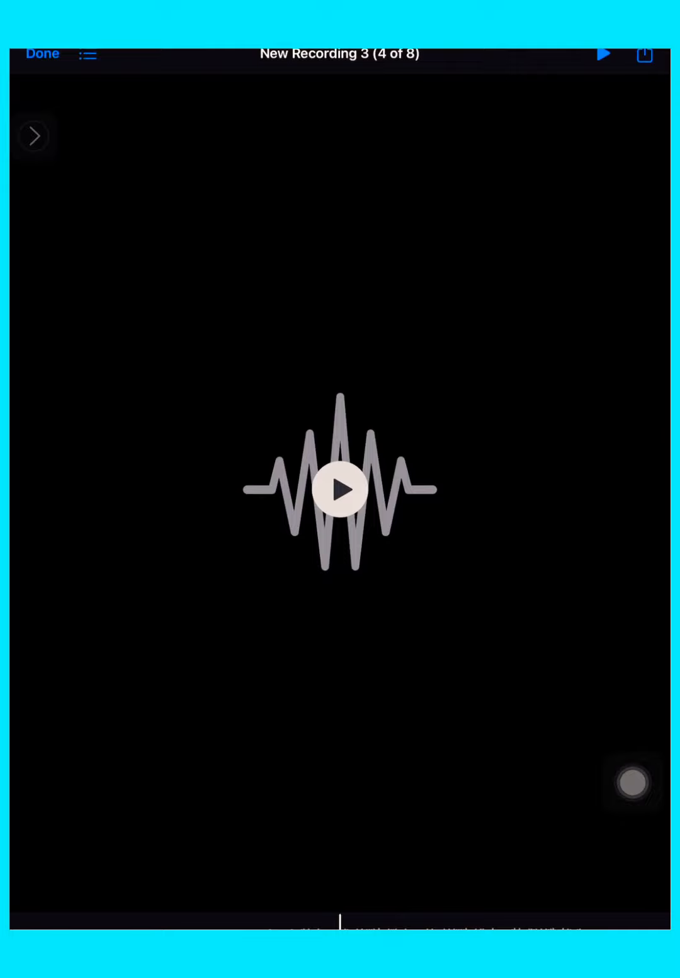
pyautogui.click(33, 136)
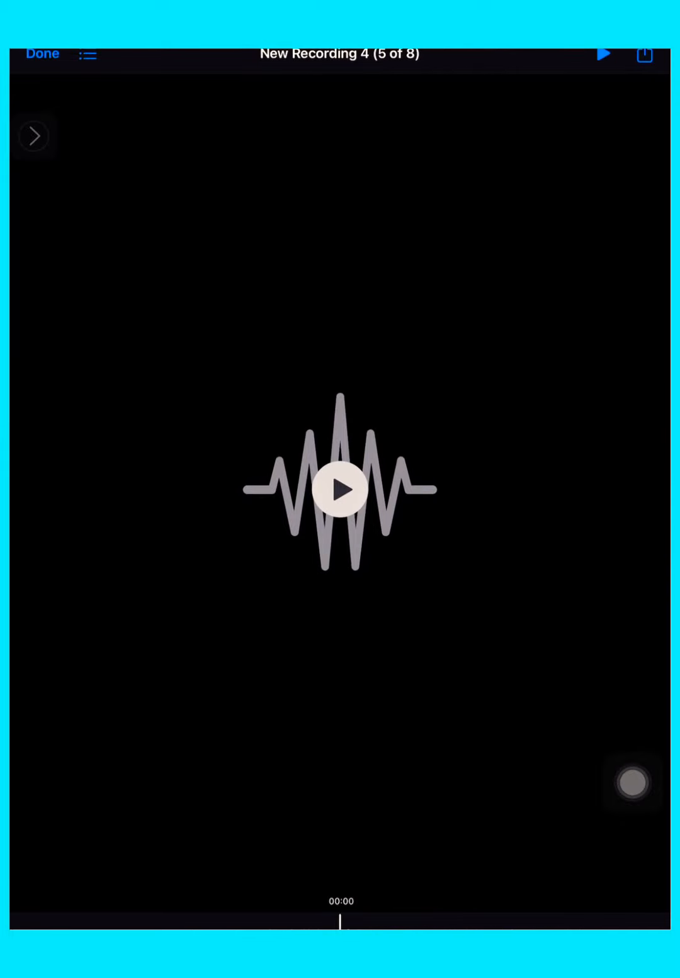
pyautogui.click(32, 136)
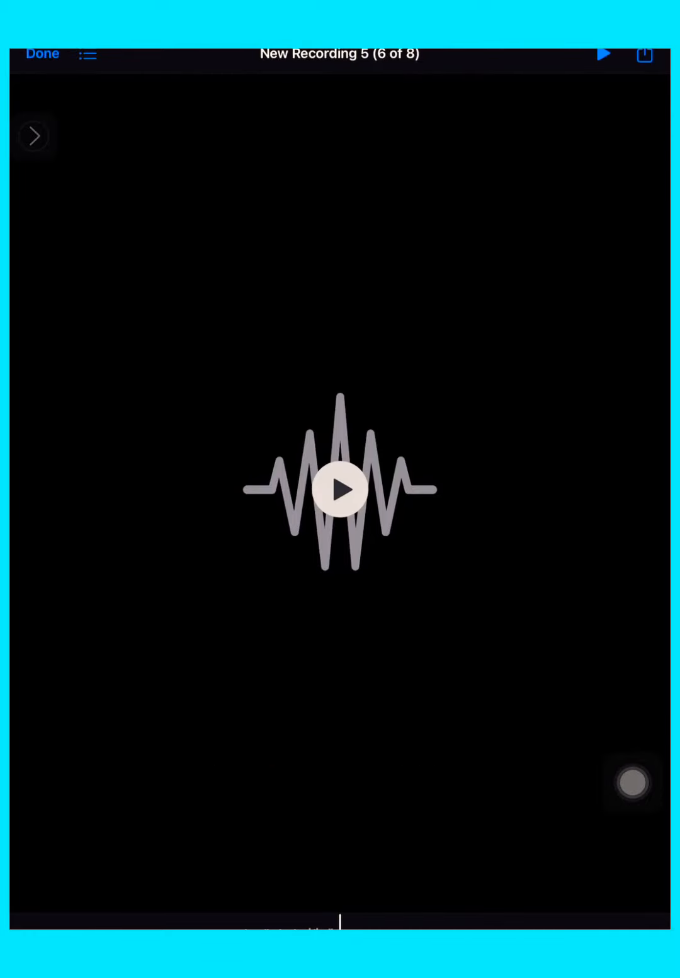
pyautogui.click(340, 490)
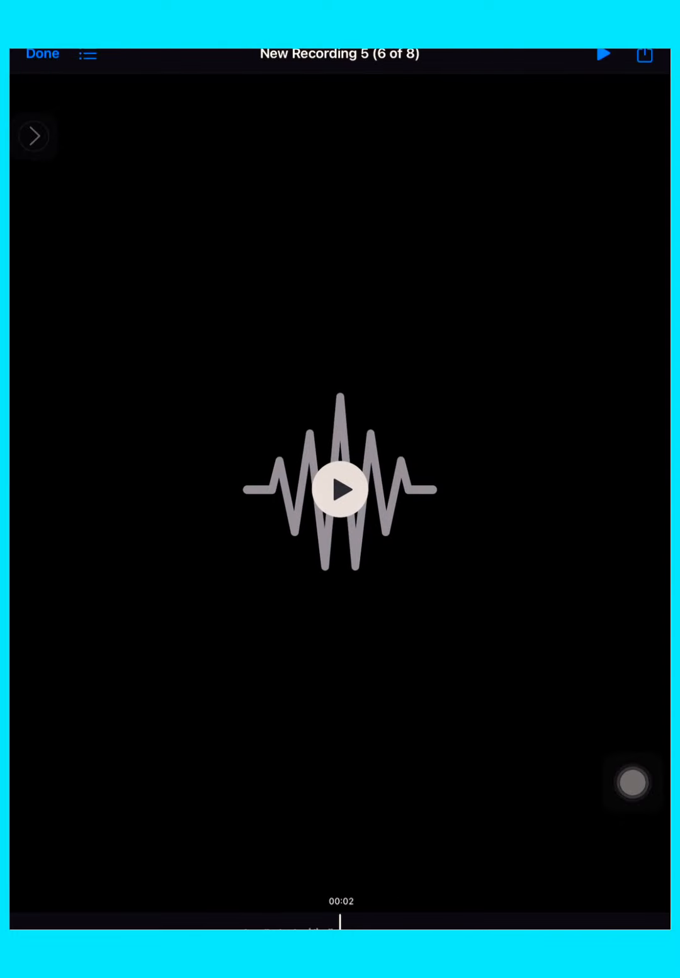
pyautogui.click(340, 490)
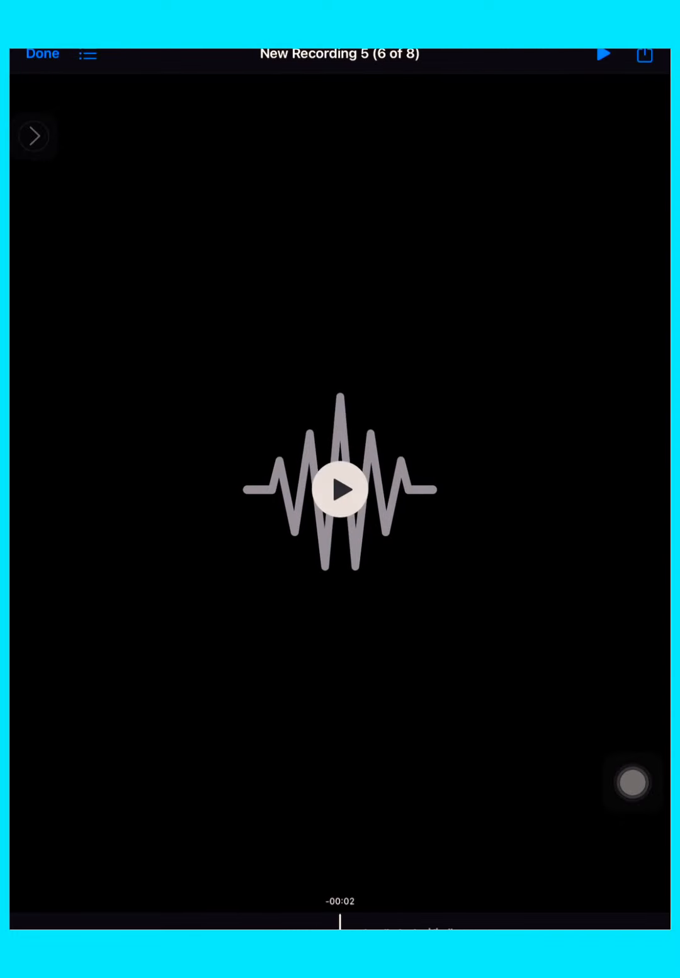
pyautogui.click(643, 54)
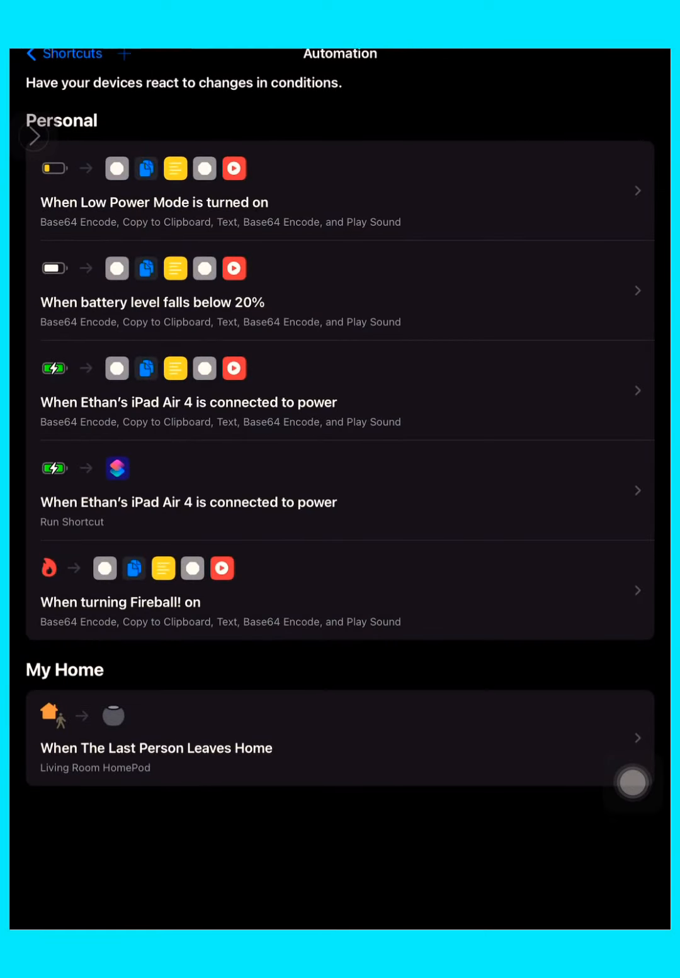
# - Create a personal automation triggered when Low Power Mode is turned on and continue to actions
pyautogui.click(125, 52)
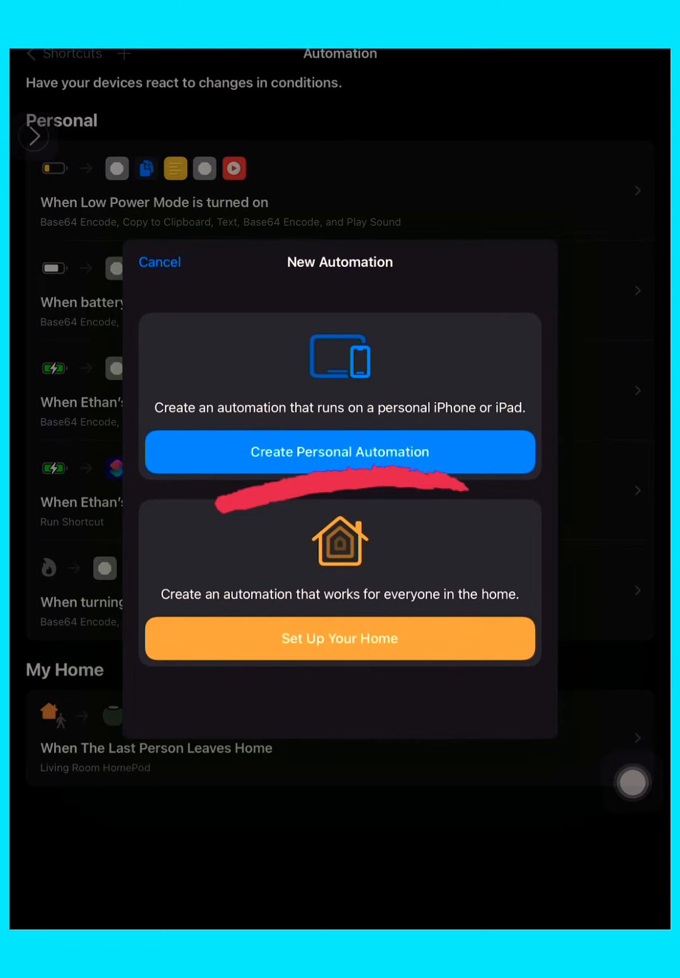
pyautogui.click(340, 452)
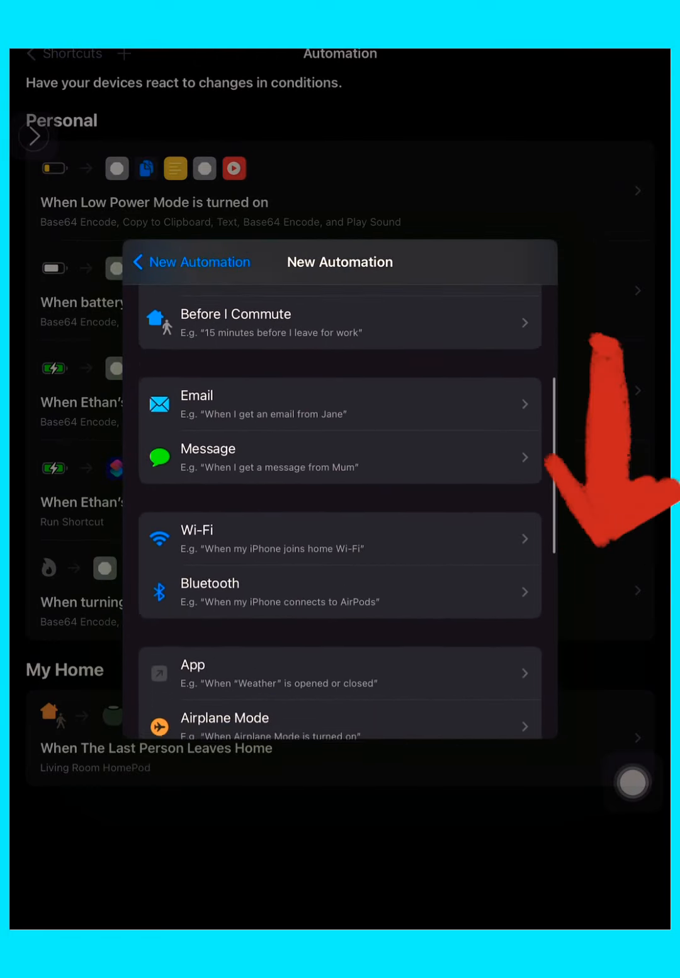
pyautogui.scroll(-3)
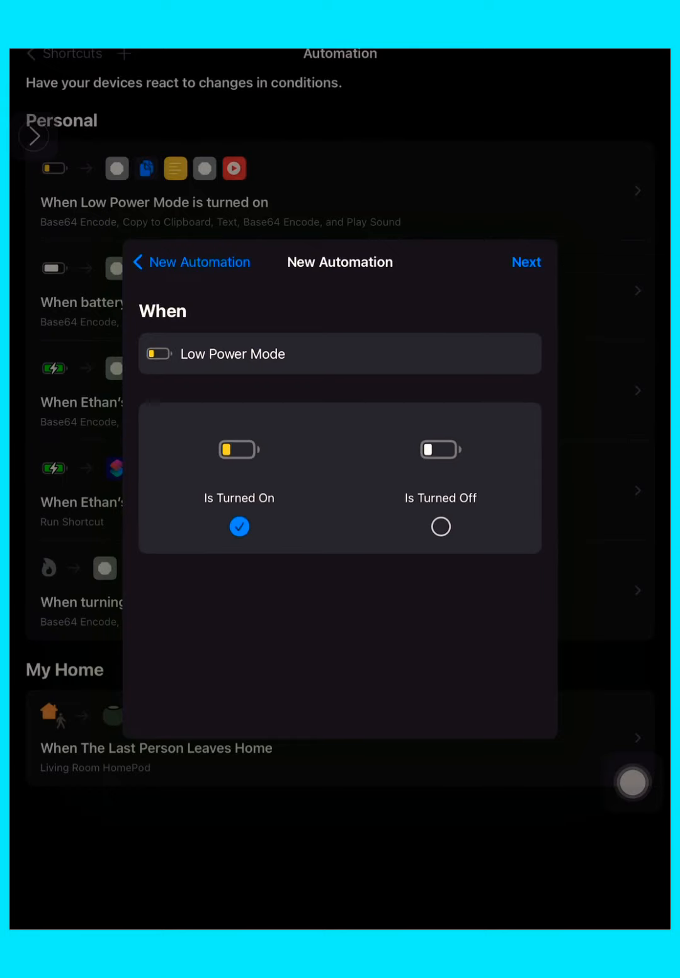
pyautogui.click(527, 262)
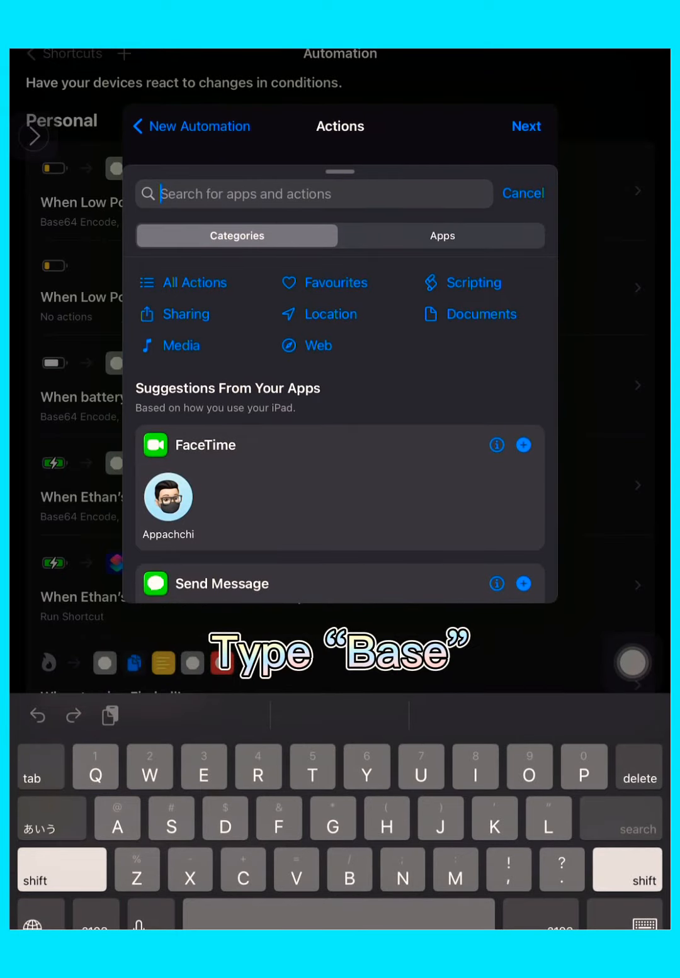
# - Add a Base64 Encode action and choose the input it encodes
pyautogui.write('Base')
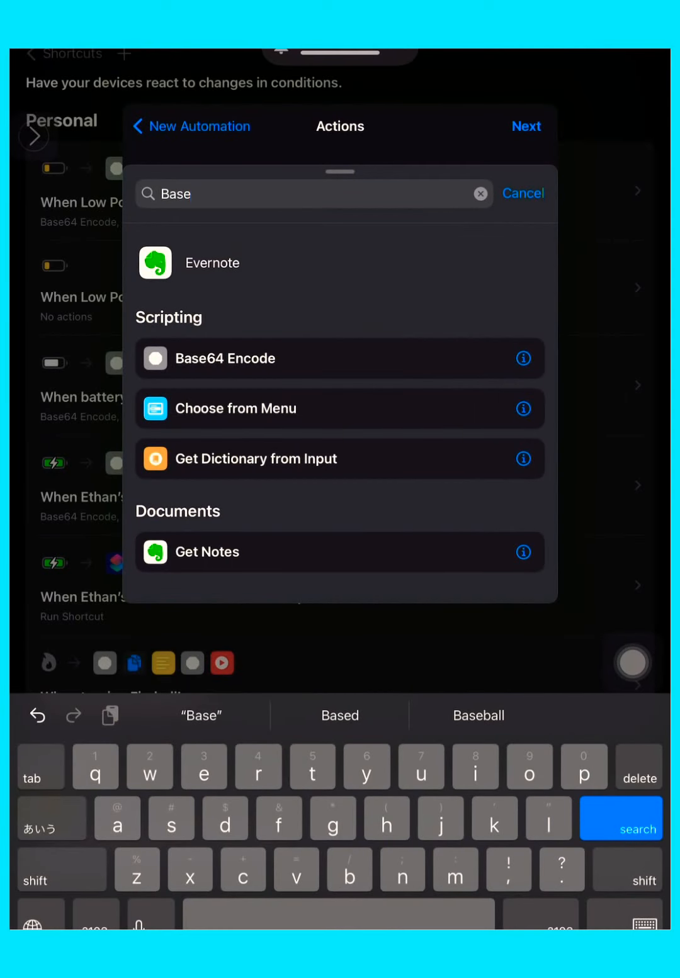
pyautogui.click(481, 194)
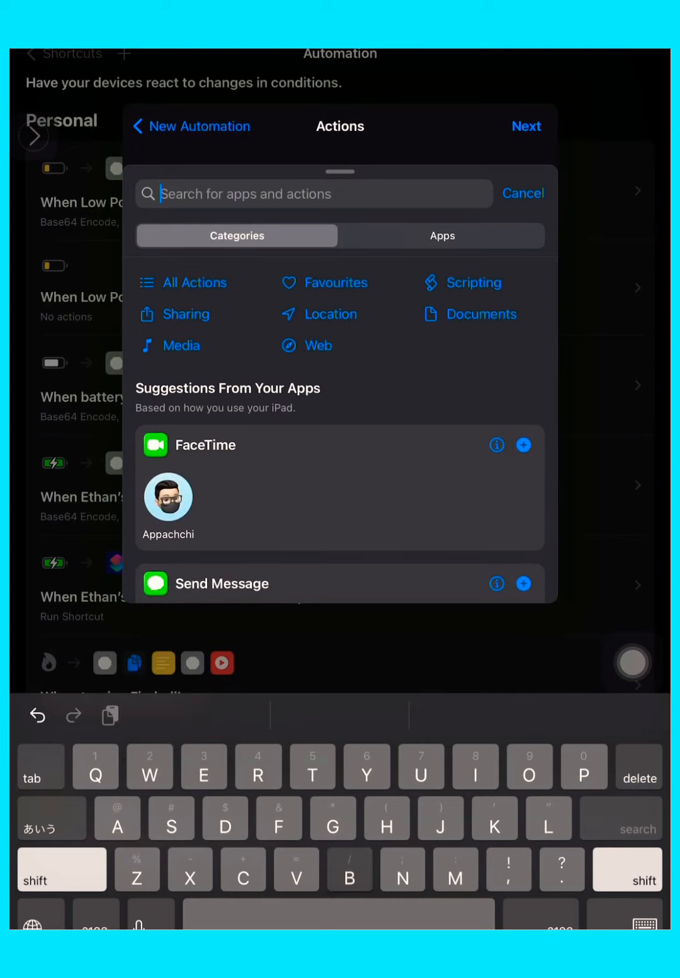
pyautogui.write('Base')
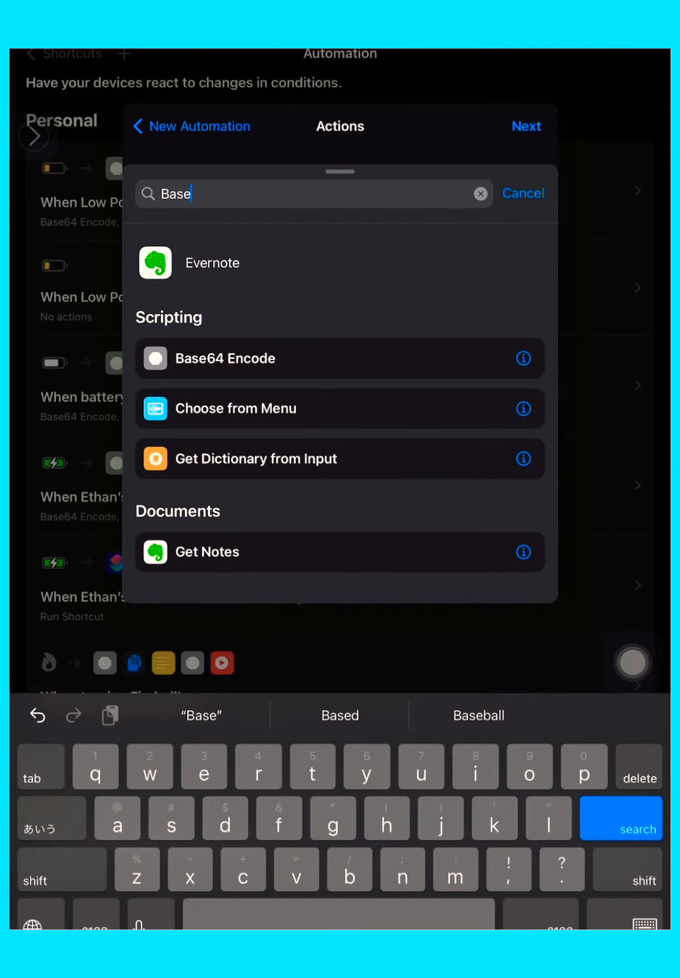
pyautogui.click(224, 357)
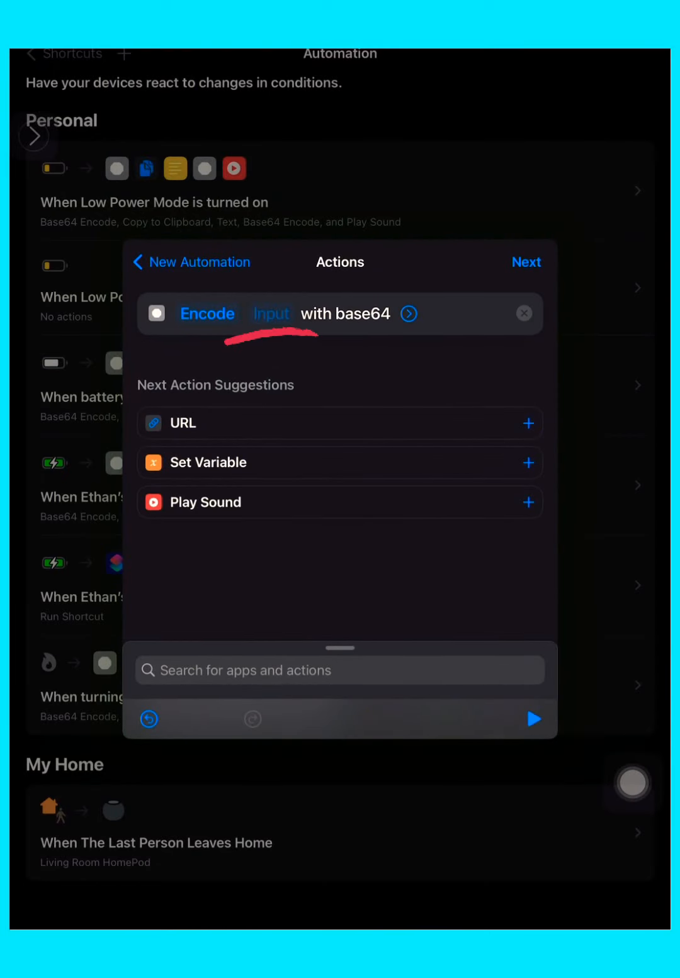
pyautogui.click(270, 314)
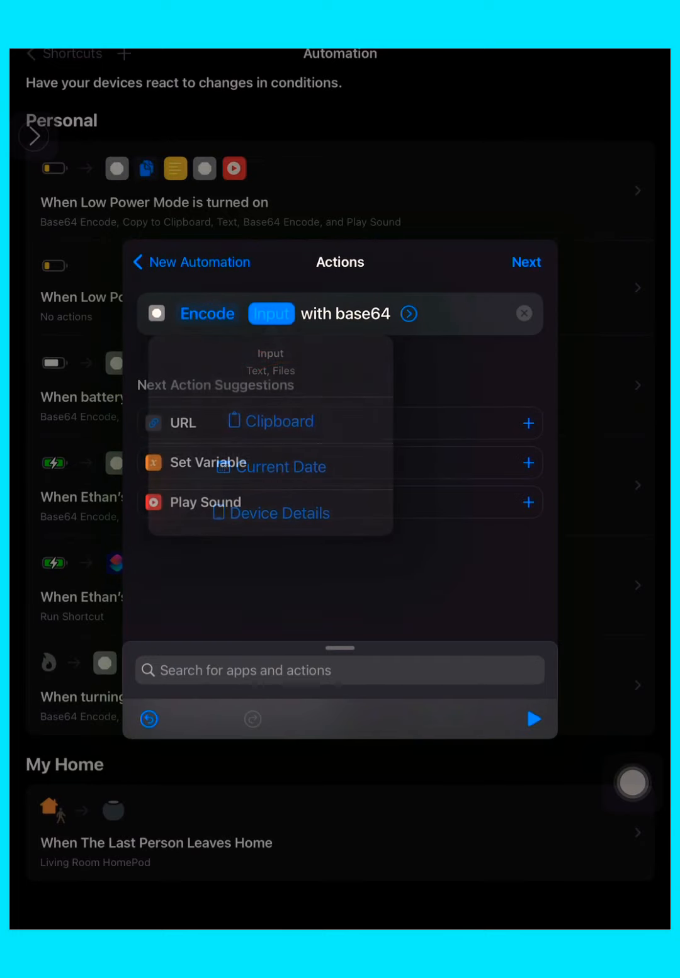
# - Add Copy to Clipboard for the Base64 Encoded result and finish choosing actions
pyautogui.click(280, 420)
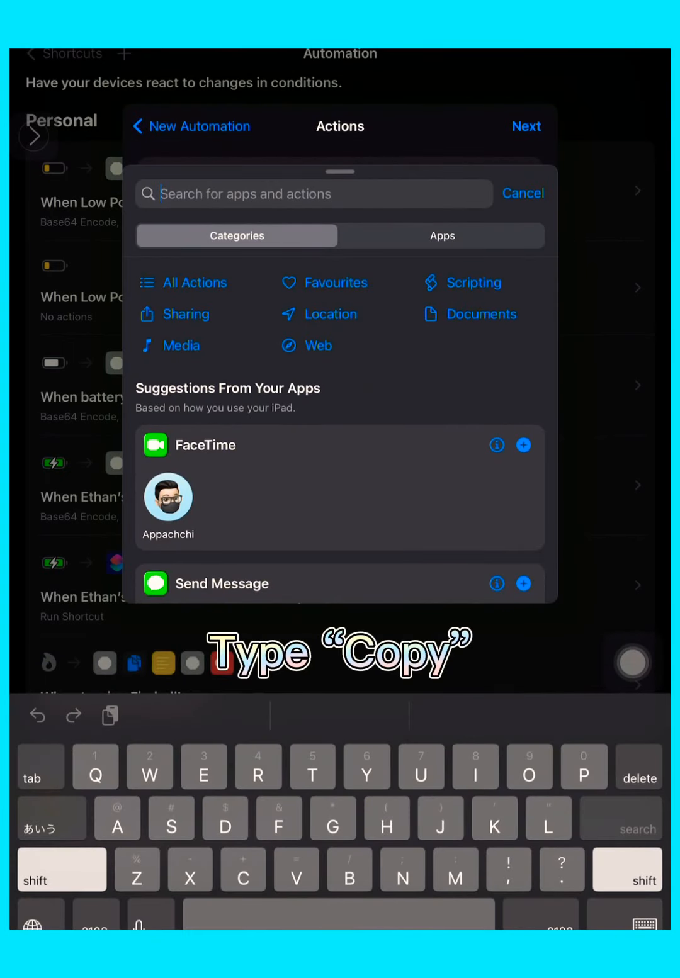
pyautogui.write('Copy')
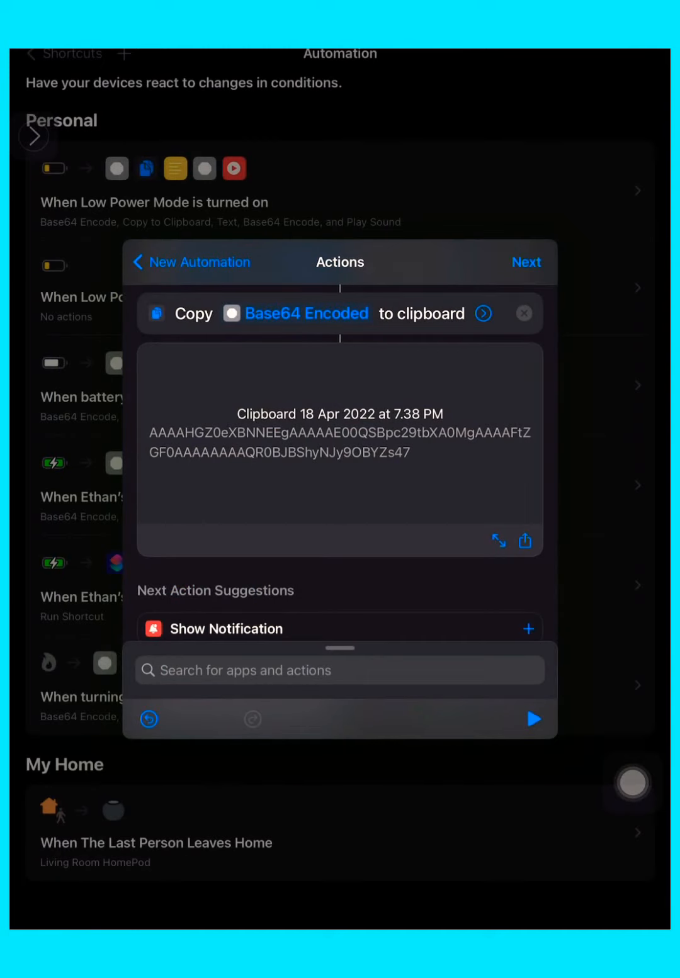
pyautogui.click(526, 262)
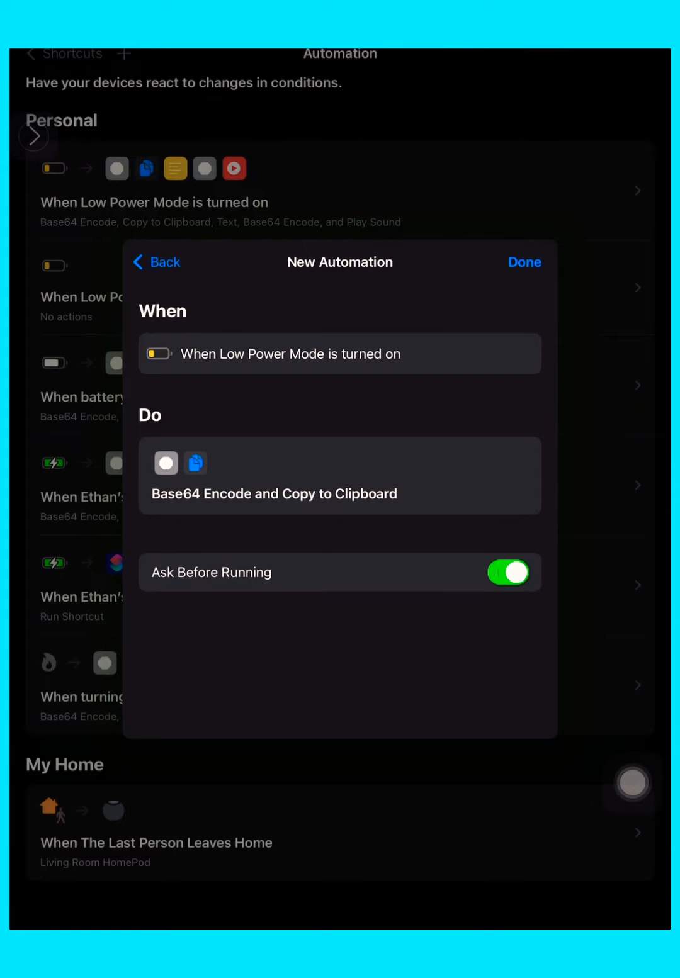
# - Turn off Ask Before Running and confirm Don't Ask so the automation runs silently
pyautogui.click(508, 572)
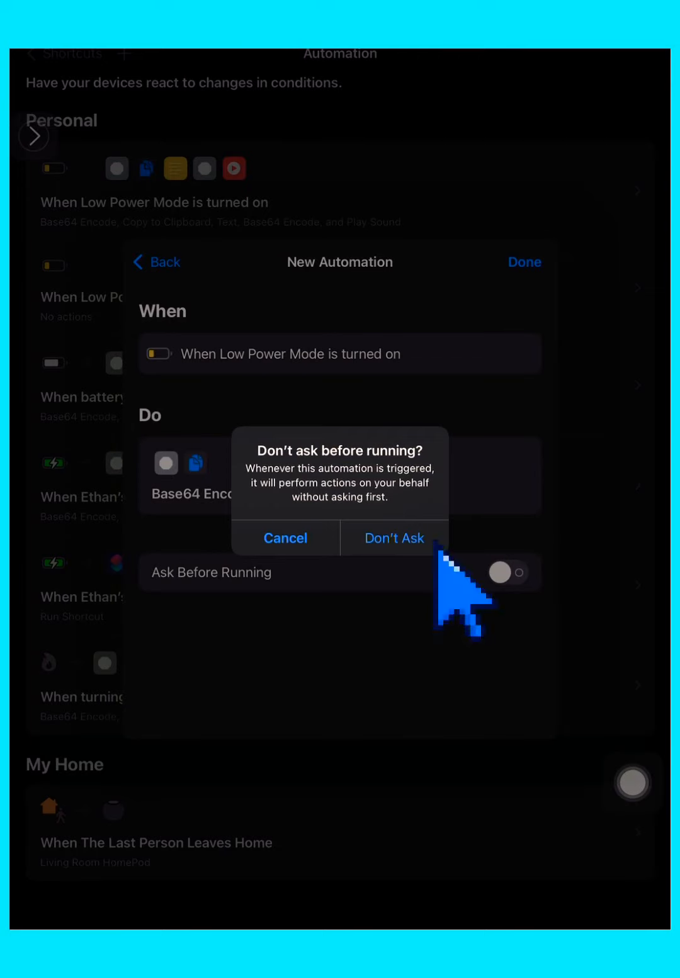
pyautogui.click(394, 539)
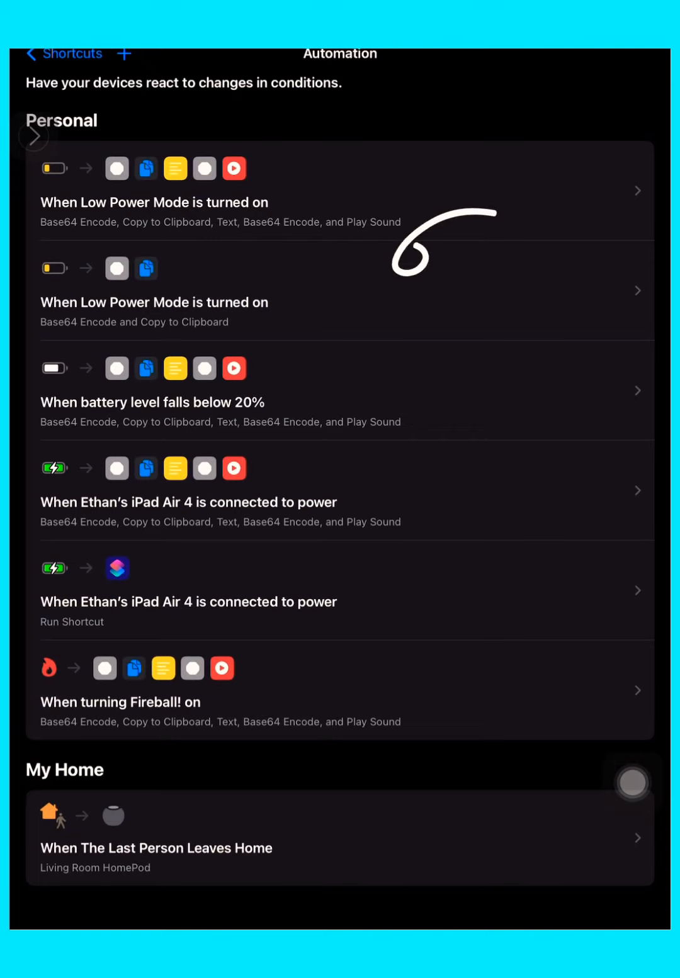
# - Add a Text action to the saved automation and paste the base64-encoded sound data into it
pyautogui.click(154, 301)
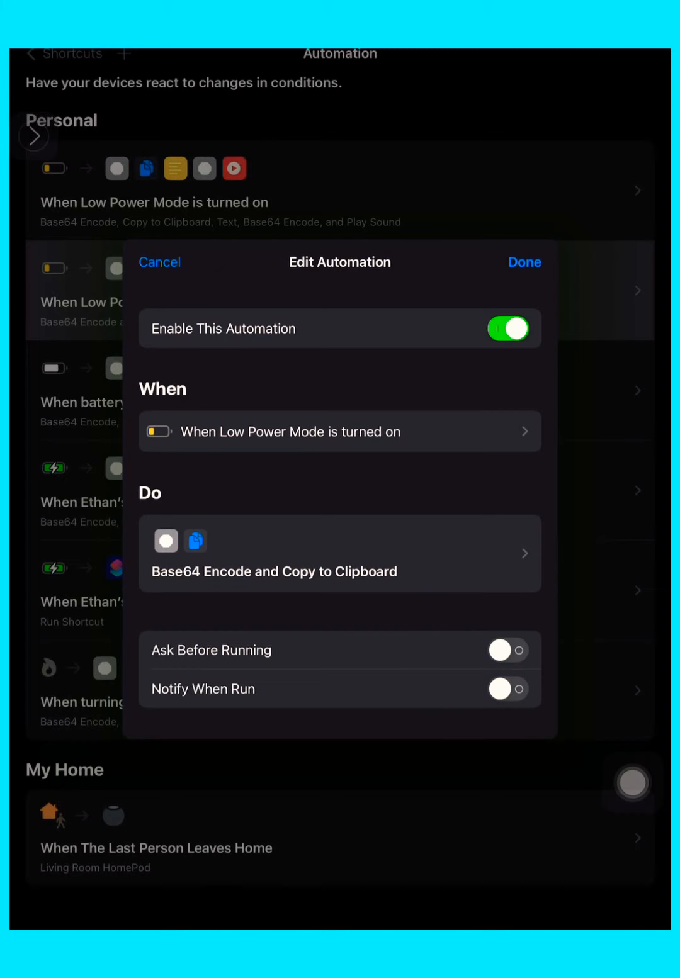
pyautogui.click(340, 553)
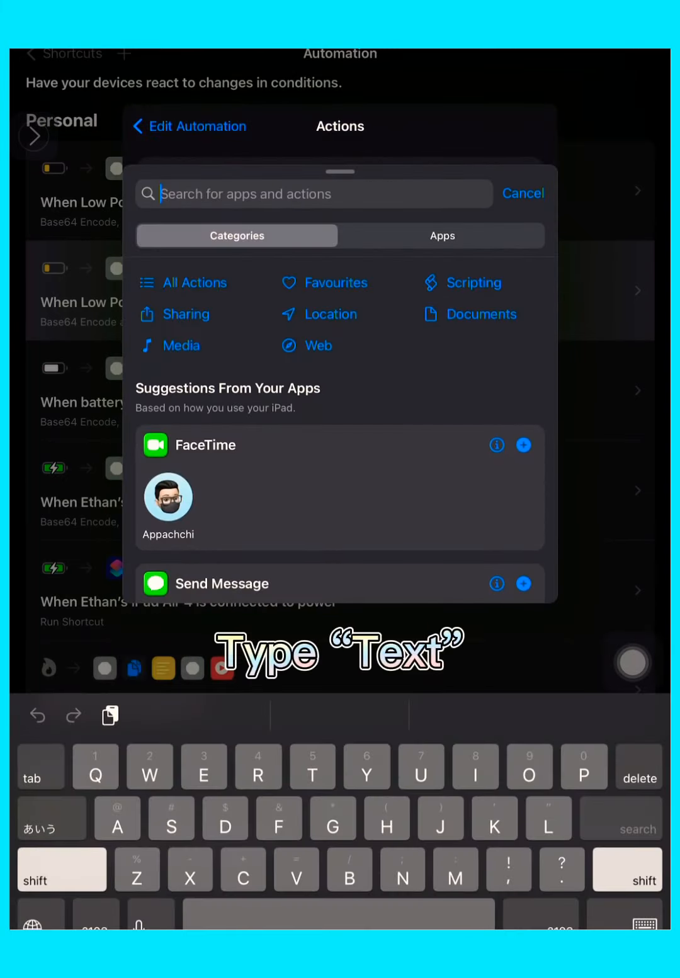
pyautogui.write('Text')
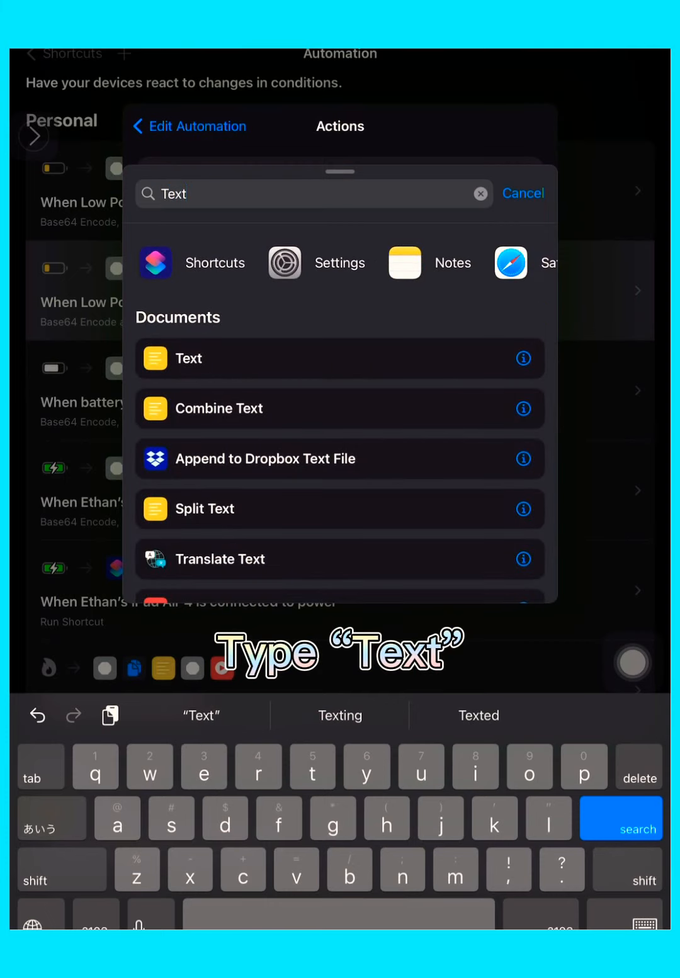
pyautogui.click(189, 357)
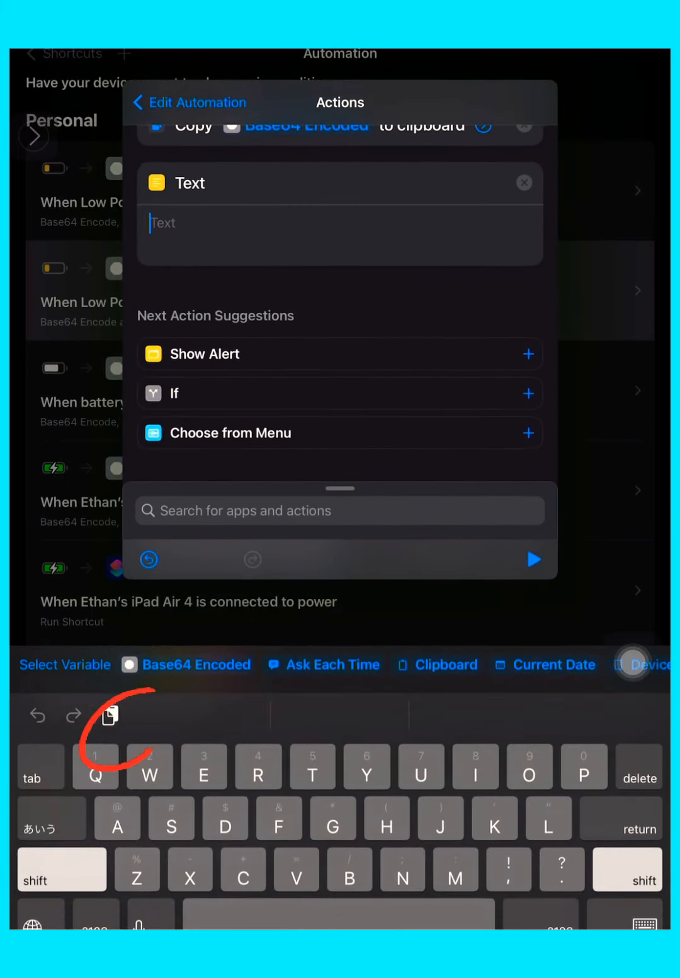
pyautogui.click(109, 715)
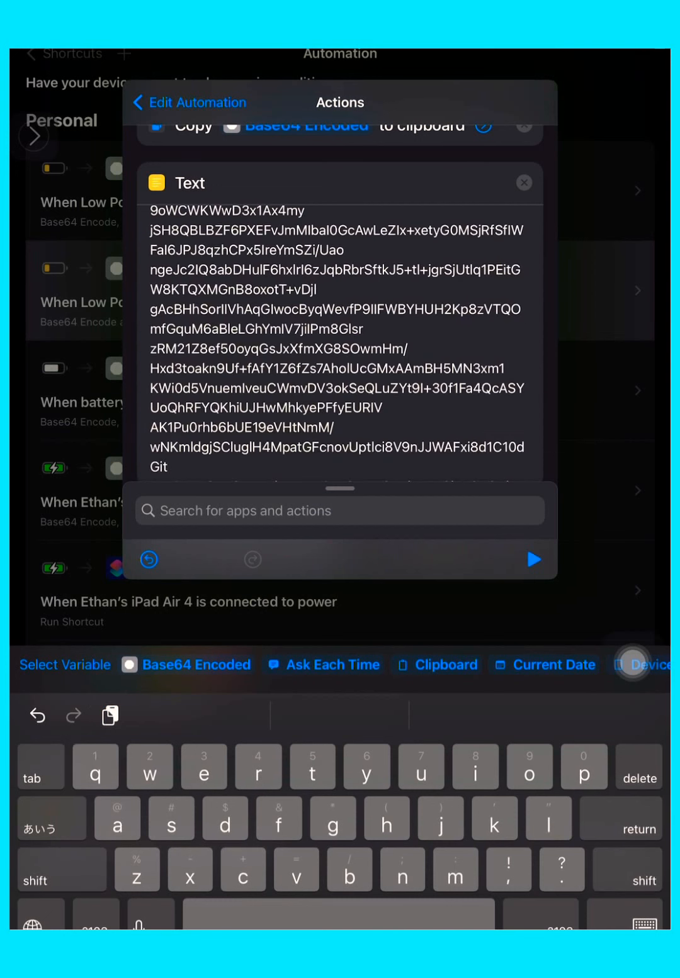
pyautogui.scroll(-3)
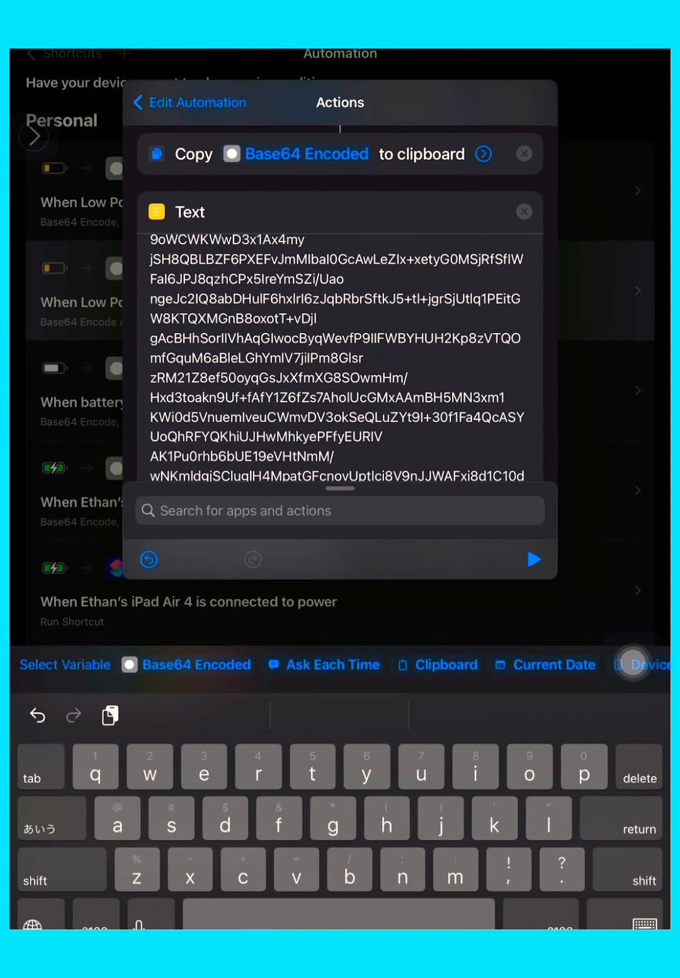
pyautogui.scroll(-3)
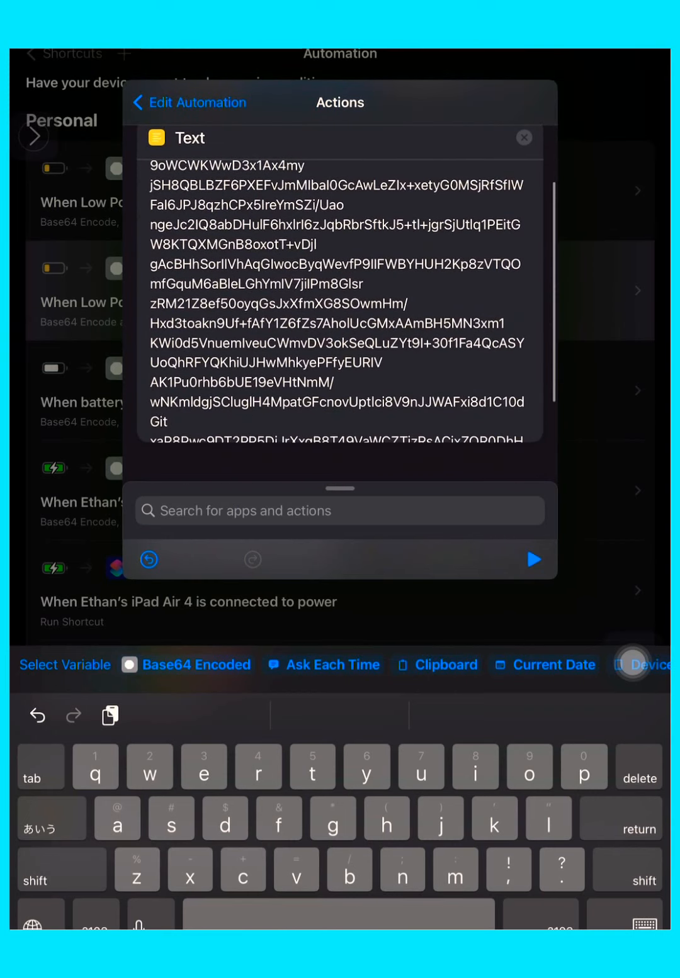
# - Add a Base64 action after the Text and set its mode to Decode
pyautogui.click(340, 511)
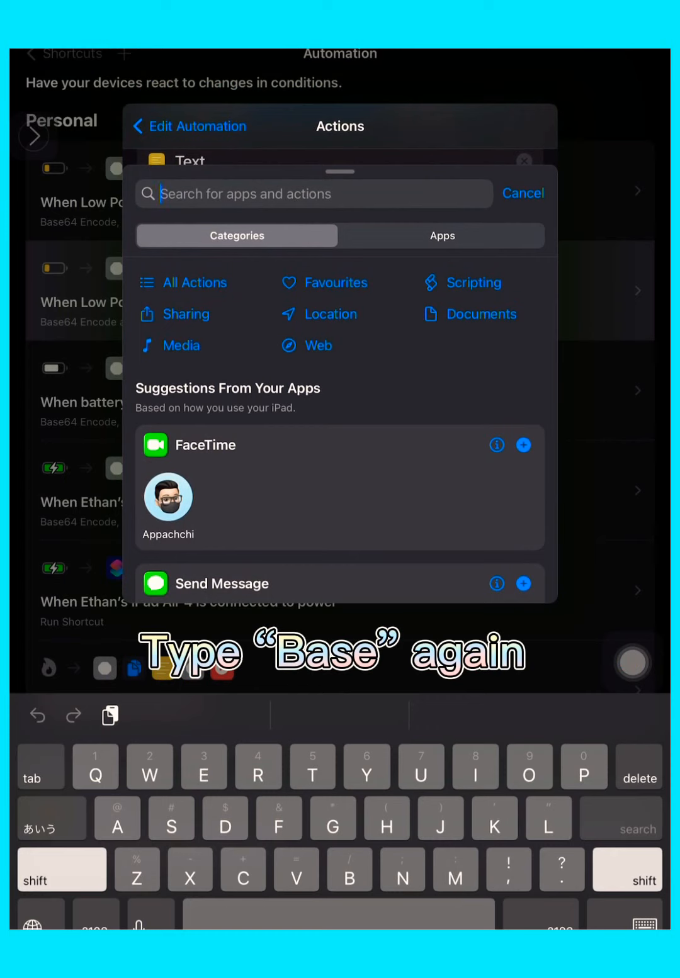
pyautogui.write('Base')
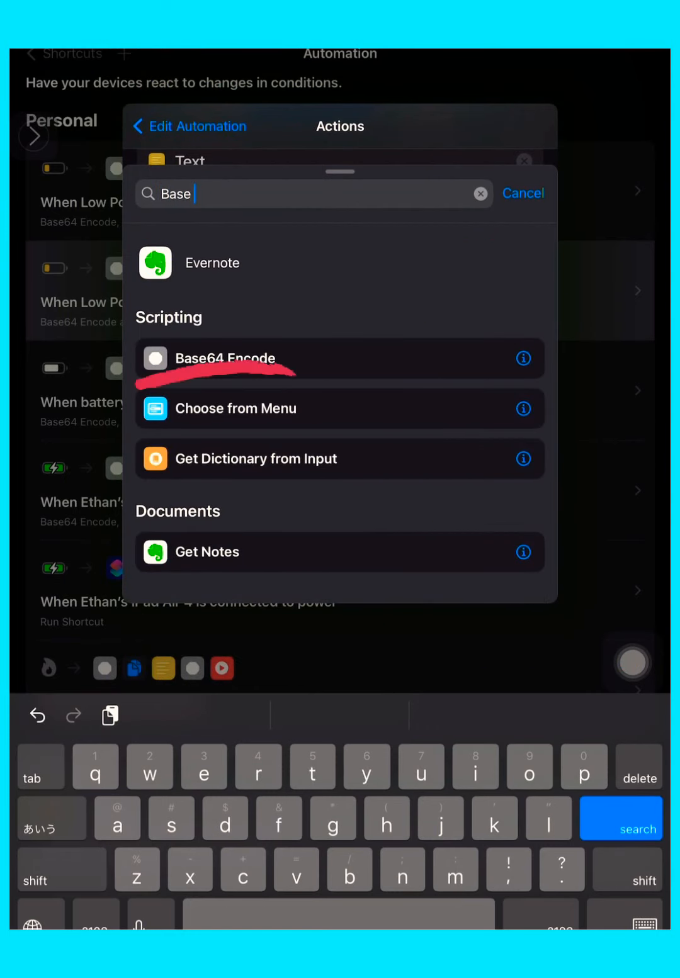
pyautogui.click(224, 358)
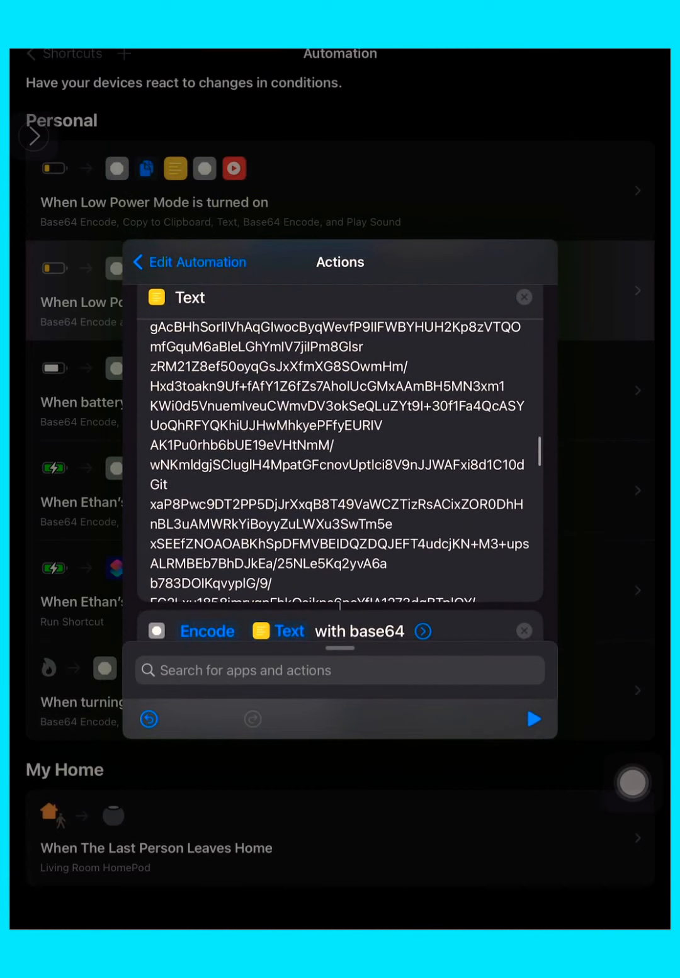
pyautogui.scroll(-3)
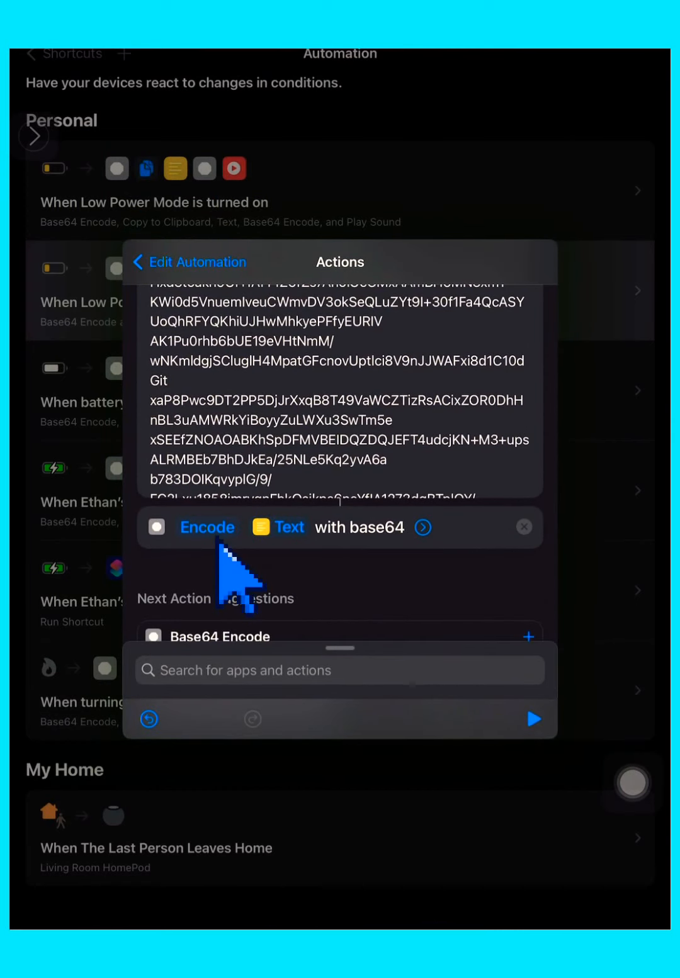
pyautogui.click(206, 527)
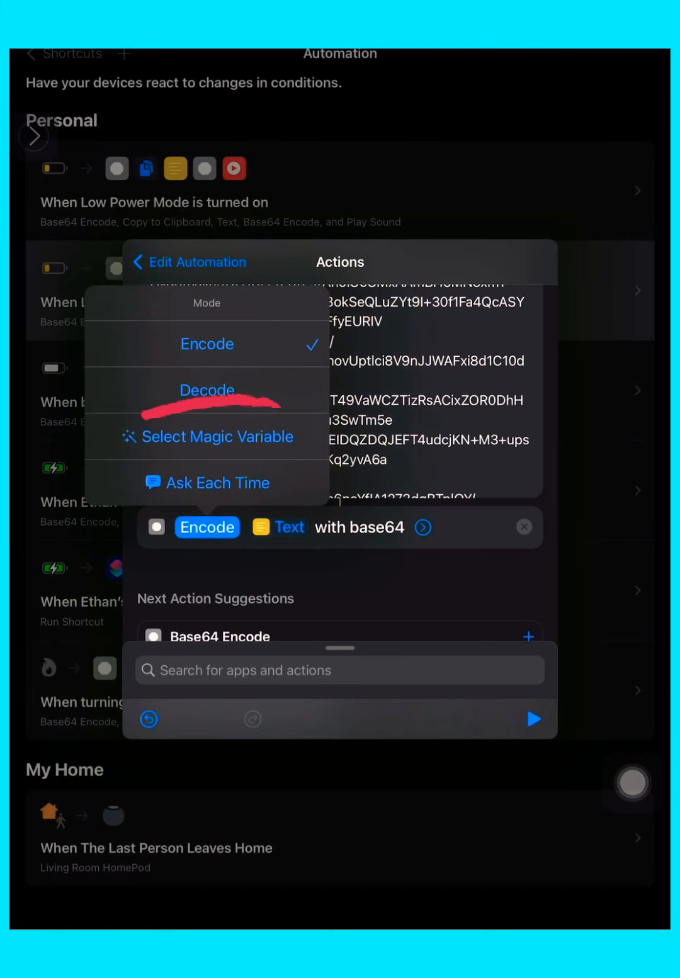
pyautogui.click(207, 390)
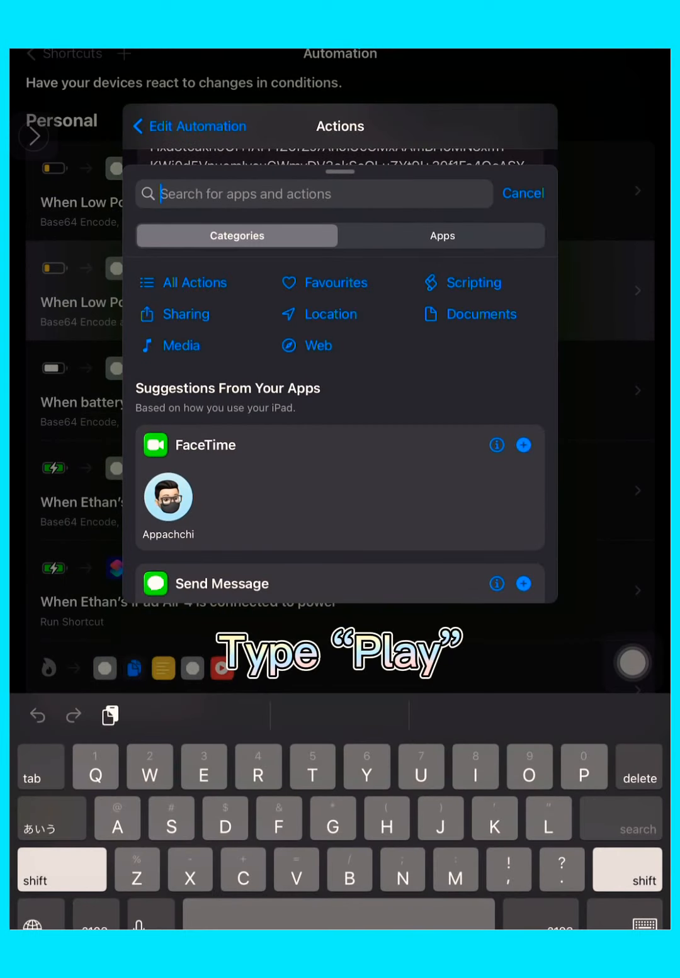
# - Add a Play Sound action for the decoded data, test-run it, and finish editing
pyautogui.write('Pl')
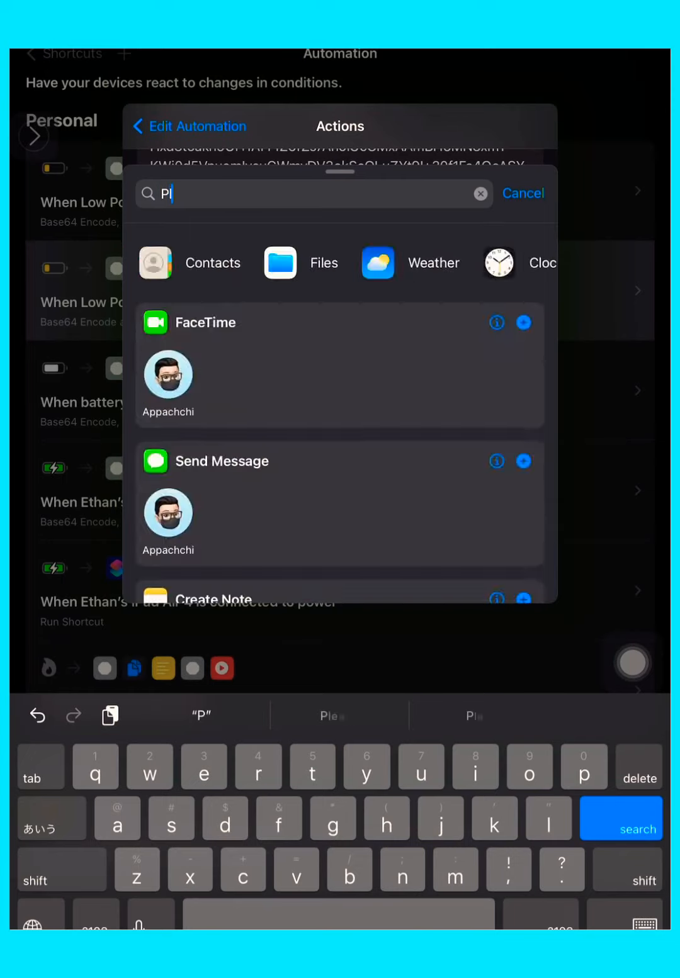
pyautogui.write('ay')
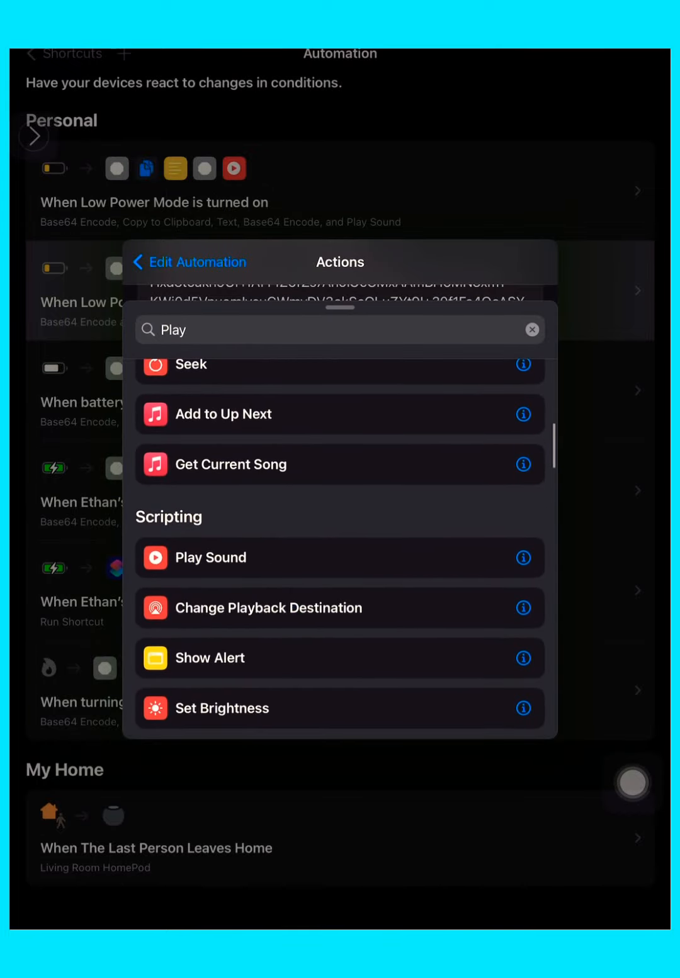
pyautogui.moveTo(264, 595)
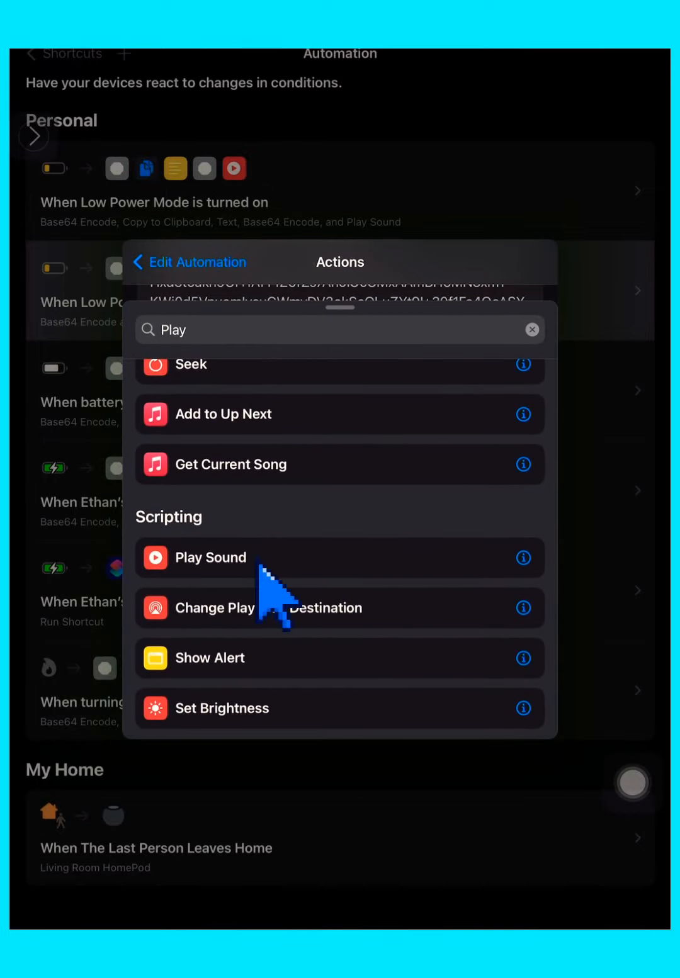
pyautogui.click(212, 557)
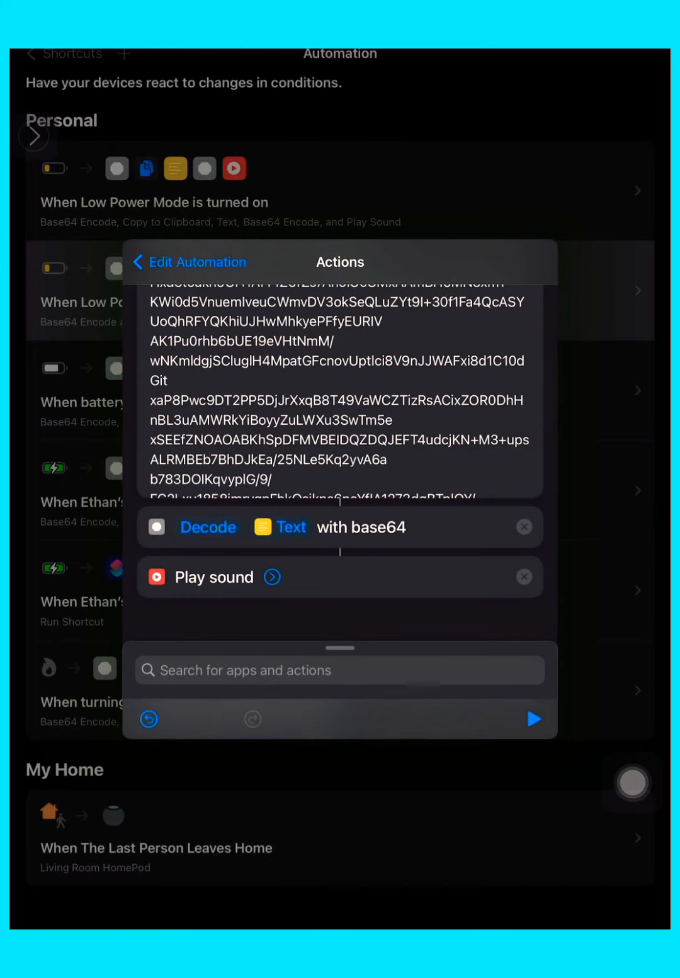
pyautogui.click(272, 577)
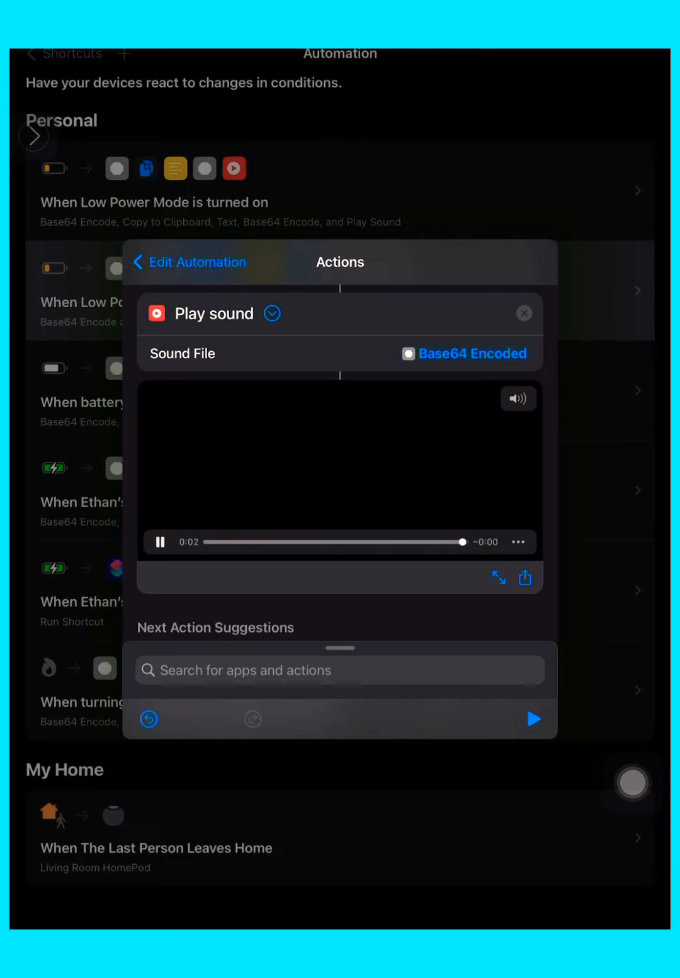
pyautogui.click(517, 398)
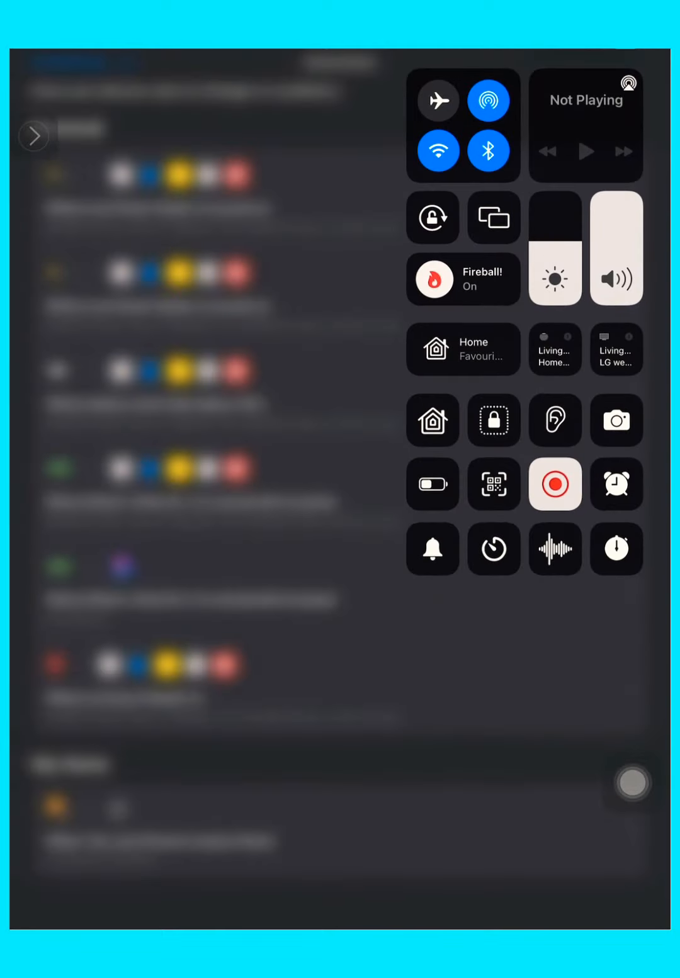
pyautogui.click(433, 484)
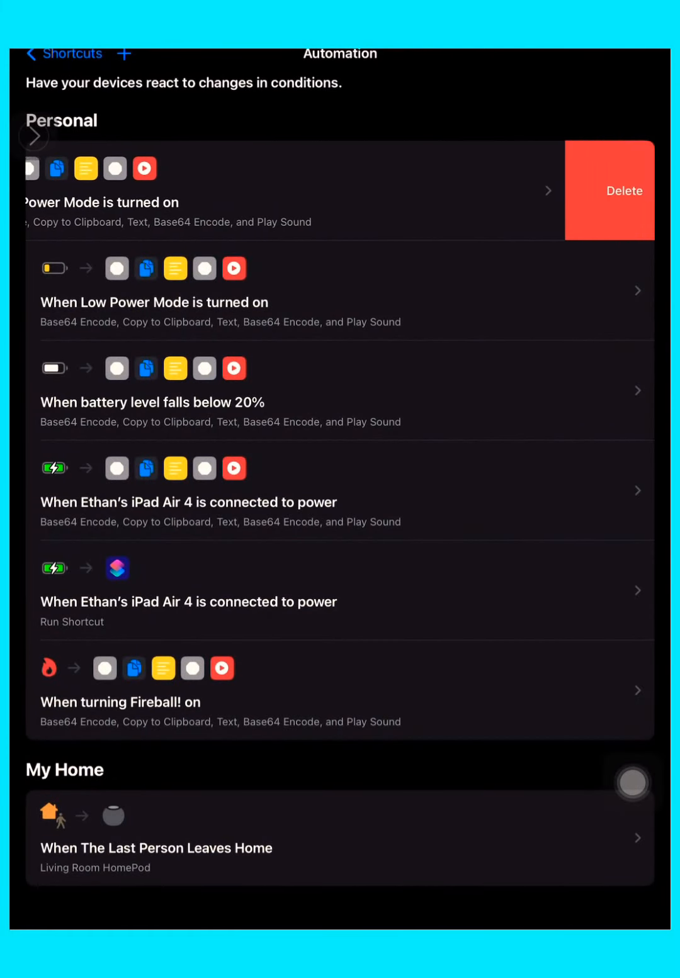
pyautogui.click(622, 191)
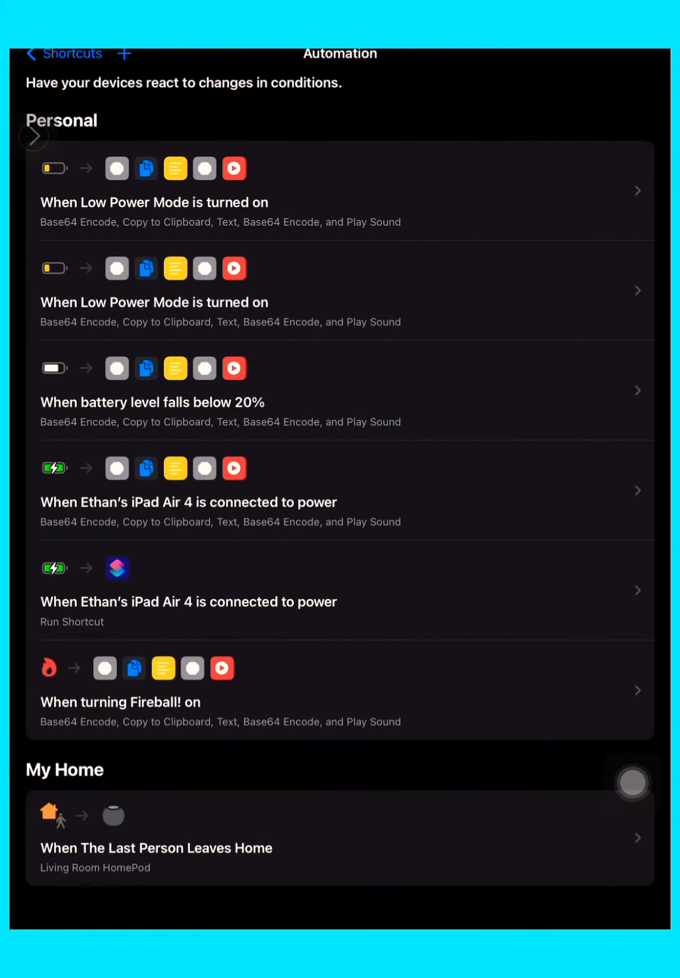